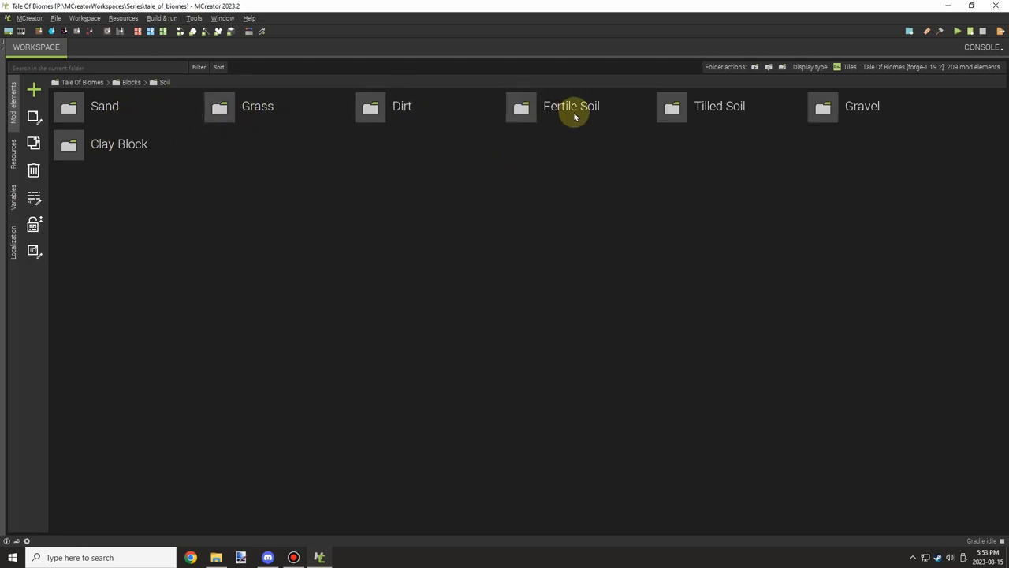
mouse_move(713, 106)
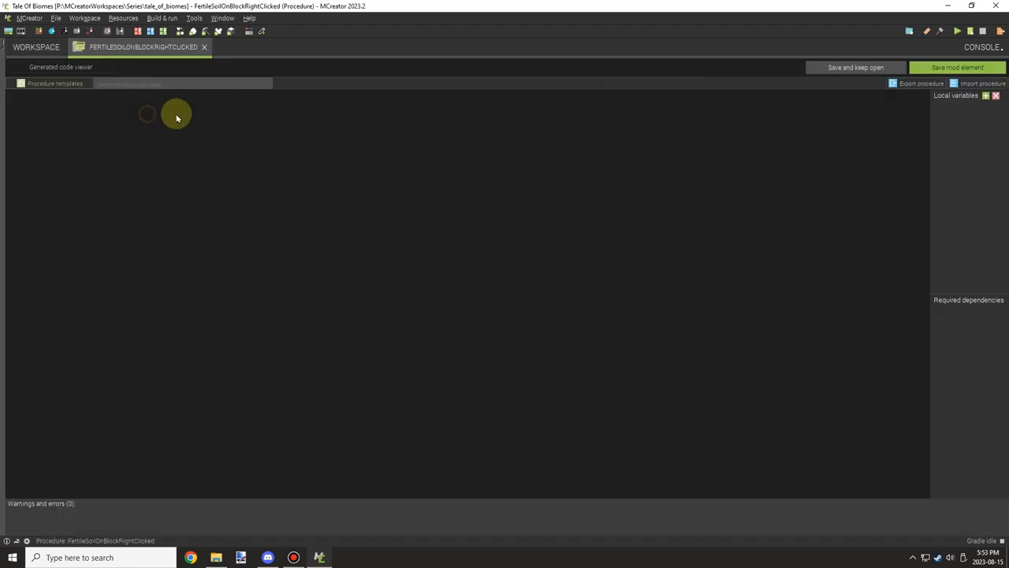
Duplicate the soilMixture Set NBT block as soilFertility with a Random integer 0–5 value
right_click(378, 263)
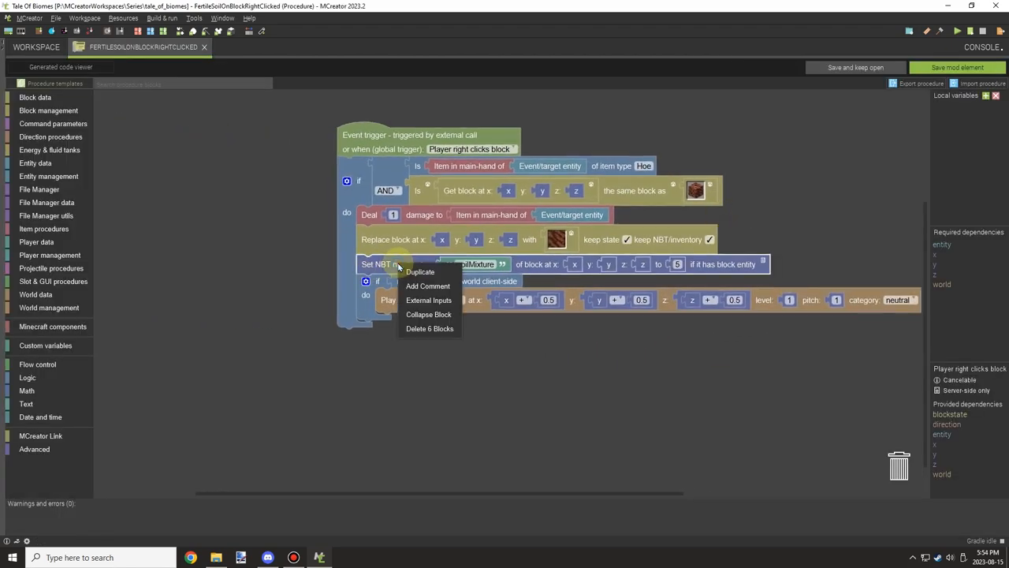
left_click(420, 272)
type("soilFertility")
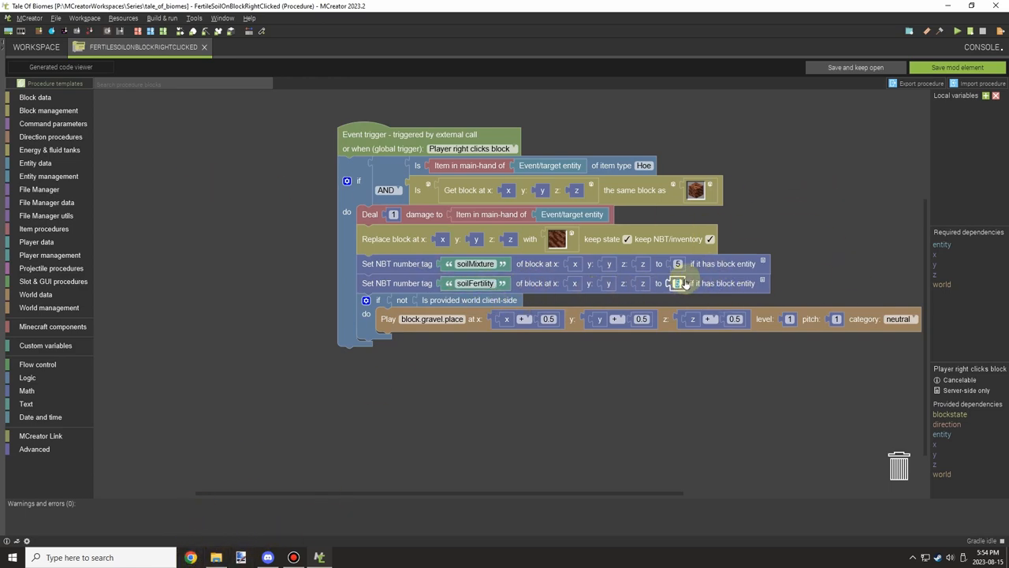
mouse_move(745, 302)
type("3")
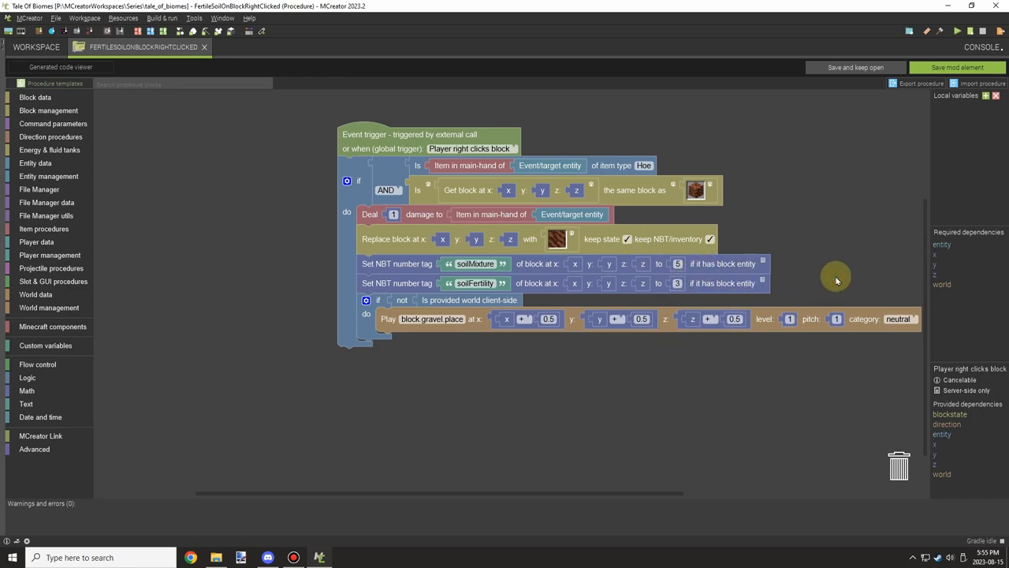
left_click(677, 282)
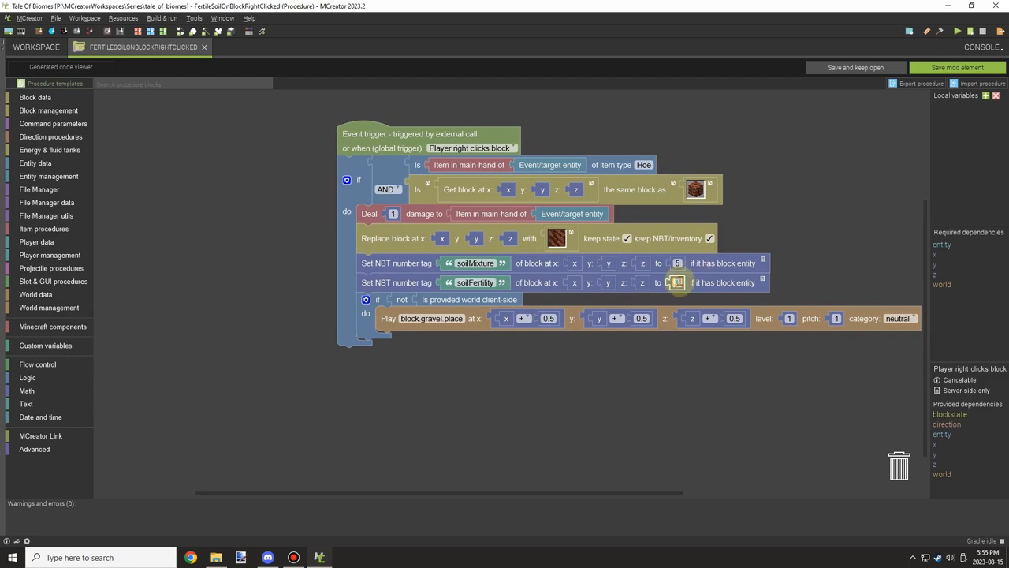
left_click(26, 391)
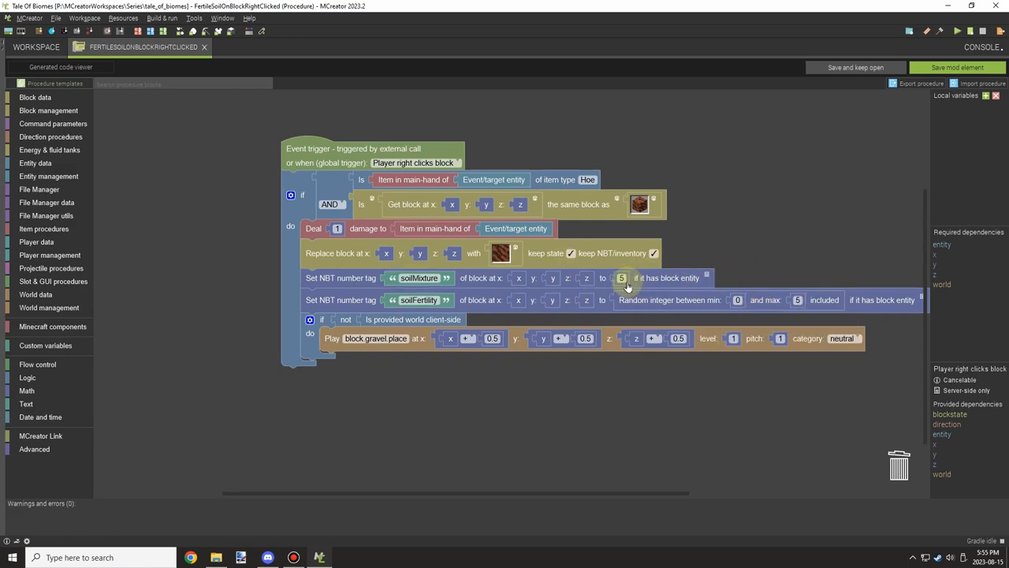
mouse_move(77, 371)
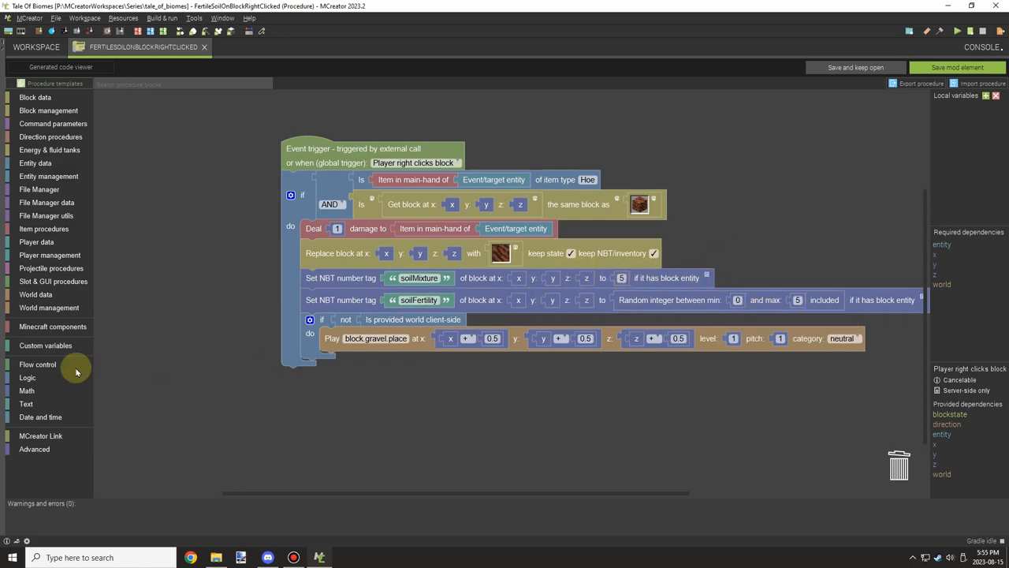
Randomize soilMixture 3–7 and add a soilPhLevel tag set to a Random integer 0–5
left_click(46, 215)
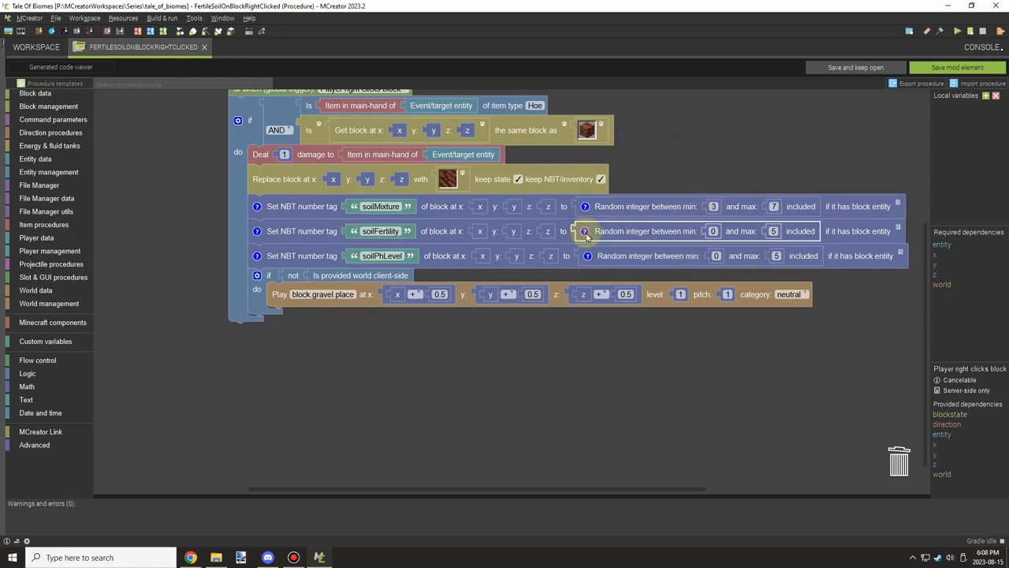
left_click_drag(588, 236, 709, 225)
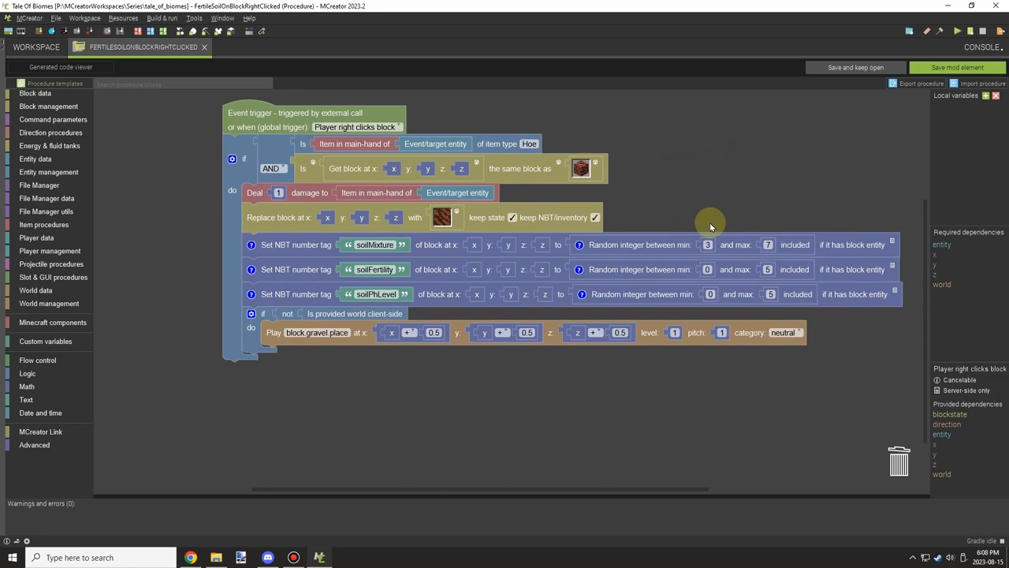
mouse_move(740, 214)
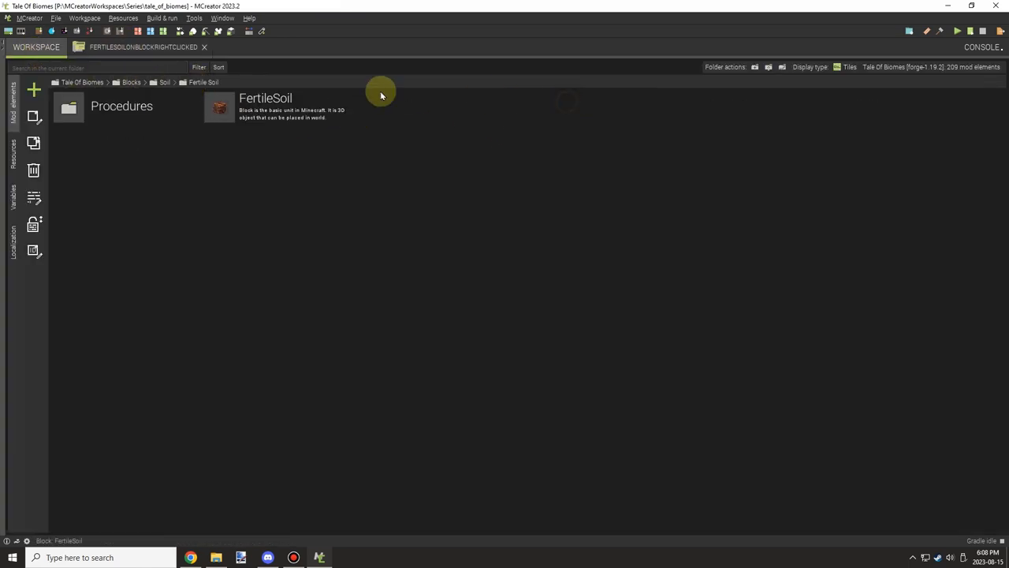
Go to the Tilled Soil folder and load the TilledSoilOnBlockRightClicked procedure
left_click(131, 82)
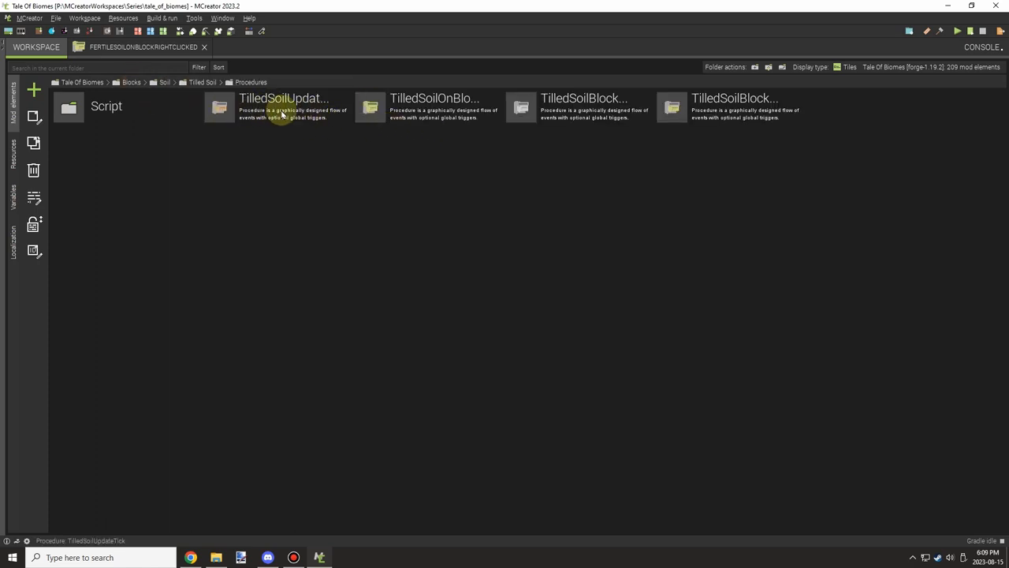
left_click(277, 106)
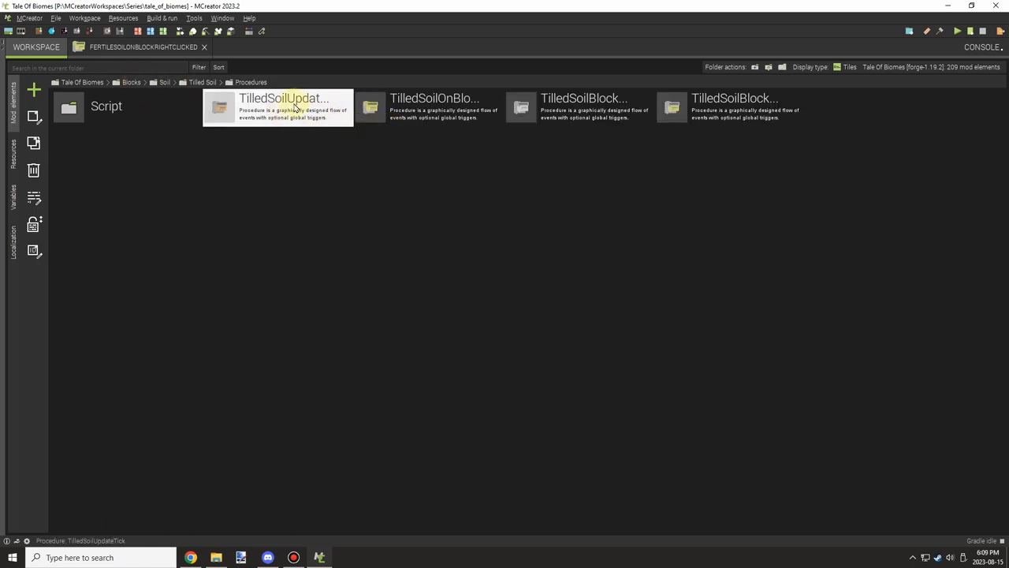
double_click(433, 106)
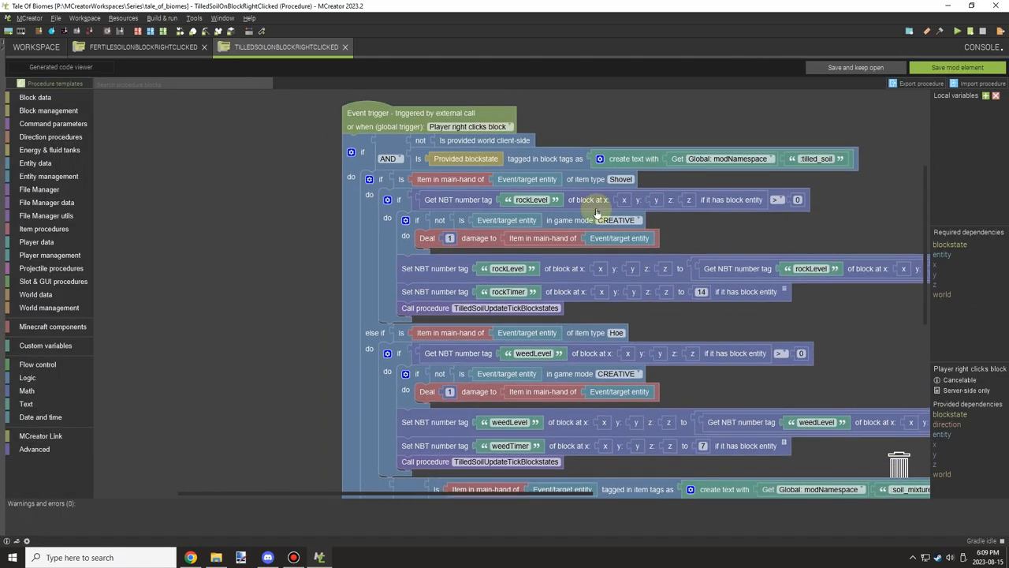
Add else-if branches checking the held item for tags soil_fertilizer and soil_ph
scroll("down", 3)
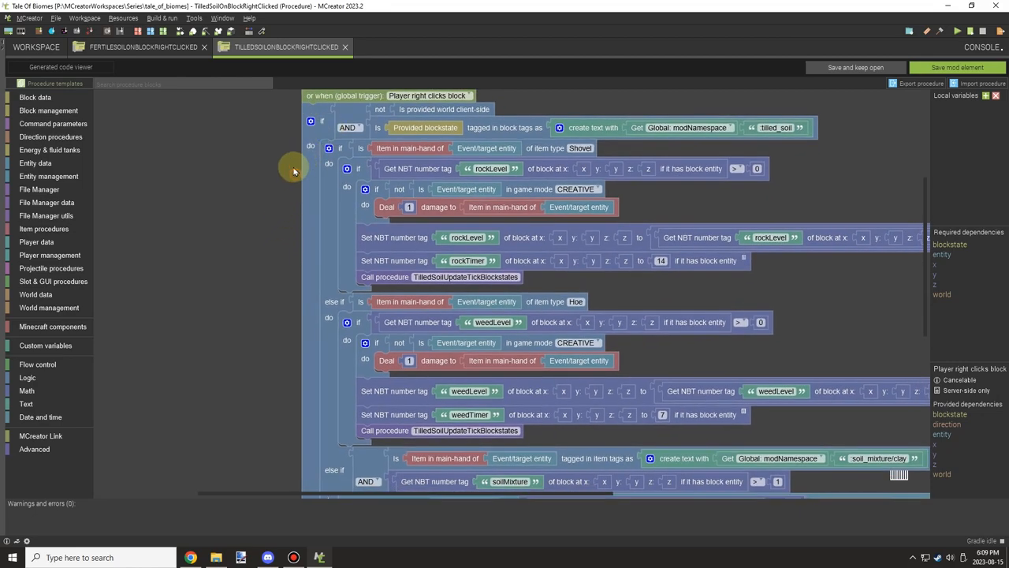
scroll("down", 3)
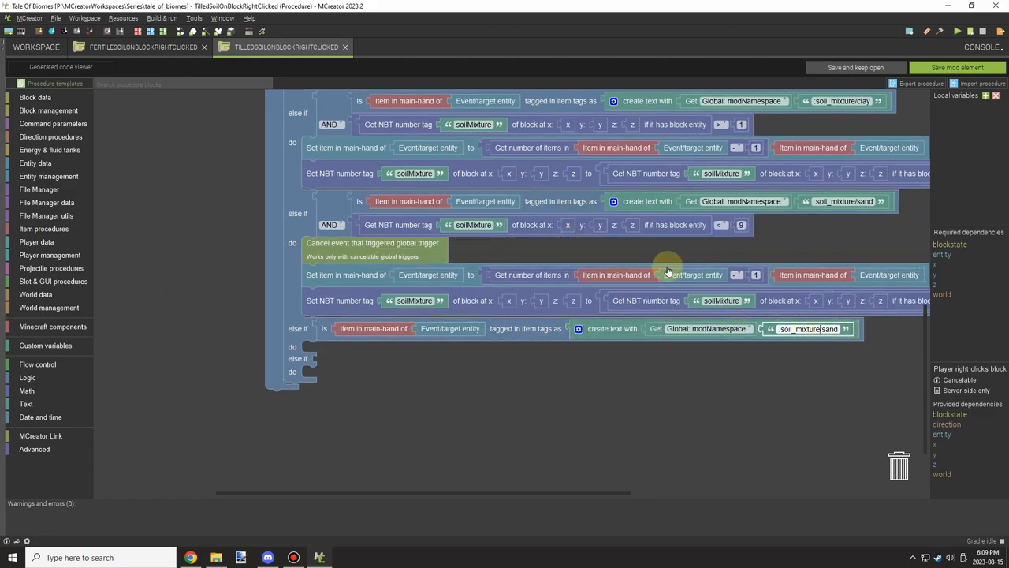
mouse_move(413, 449)
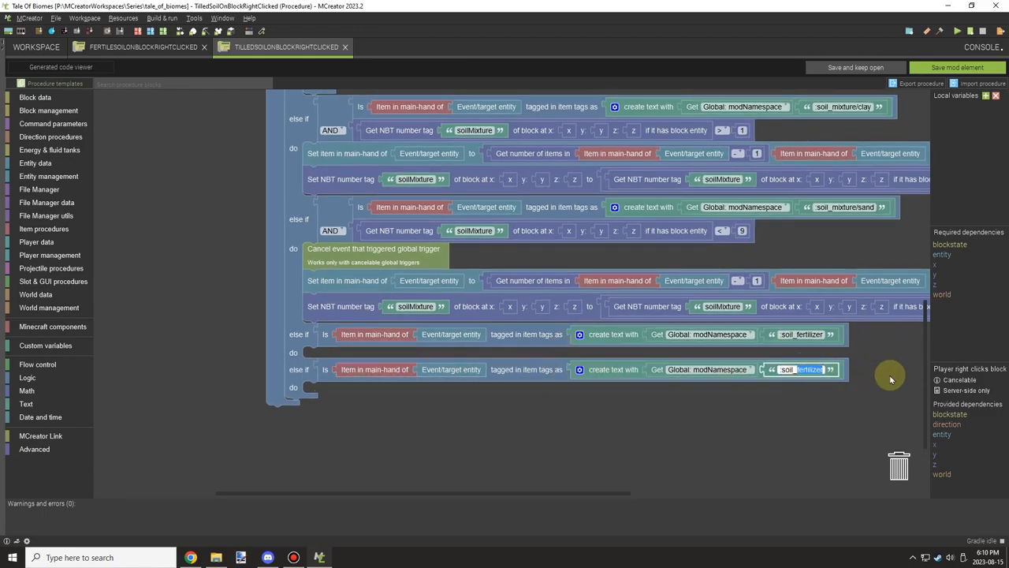
type("soil_ph")
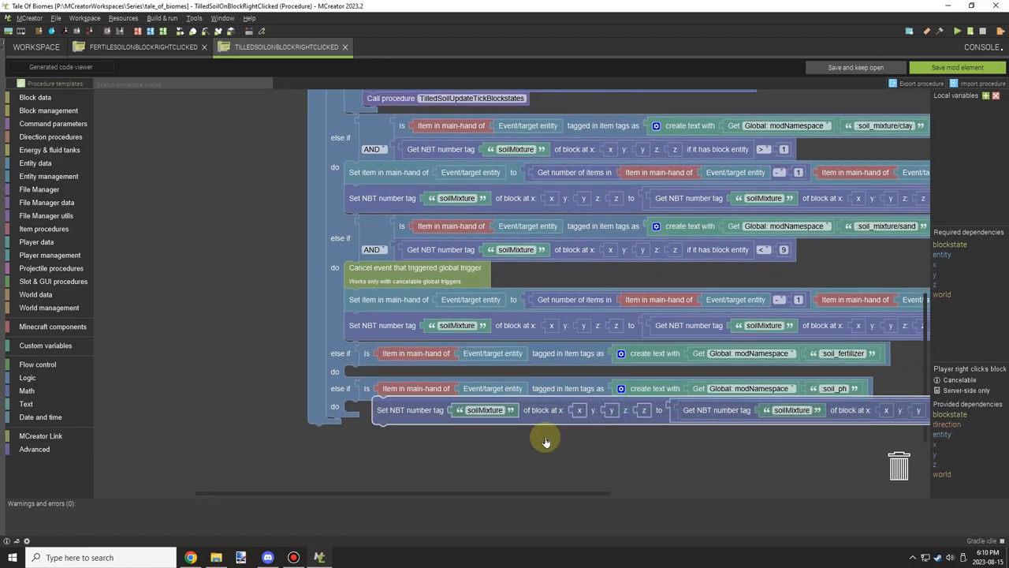
Copy Cancel event and item-count blocks into both branches, raising soilFertility or soilPhLevel by 1
left_click(142, 47)
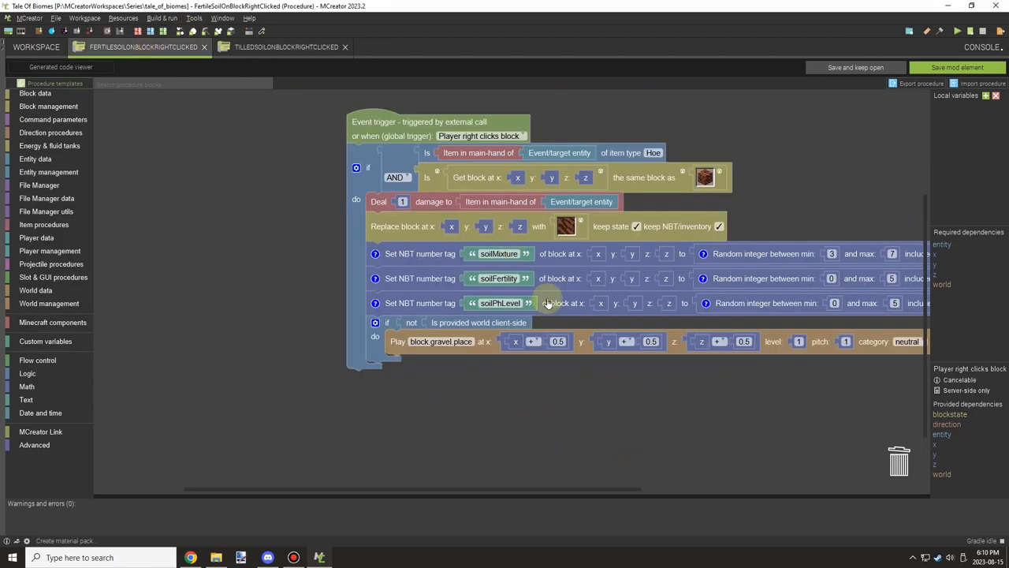
left_click(286, 47)
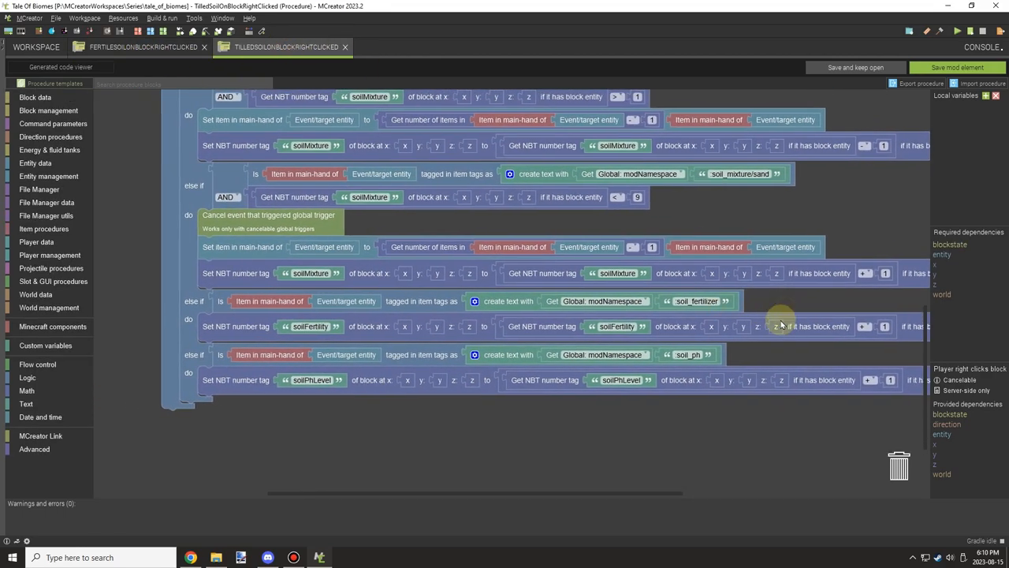
right_click(339, 360)
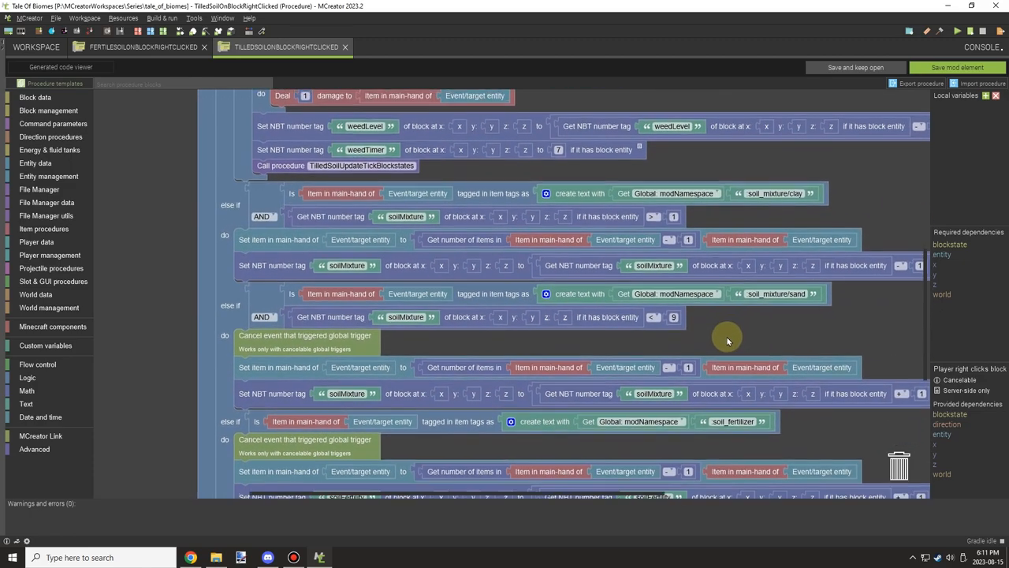
scroll("down", 3)
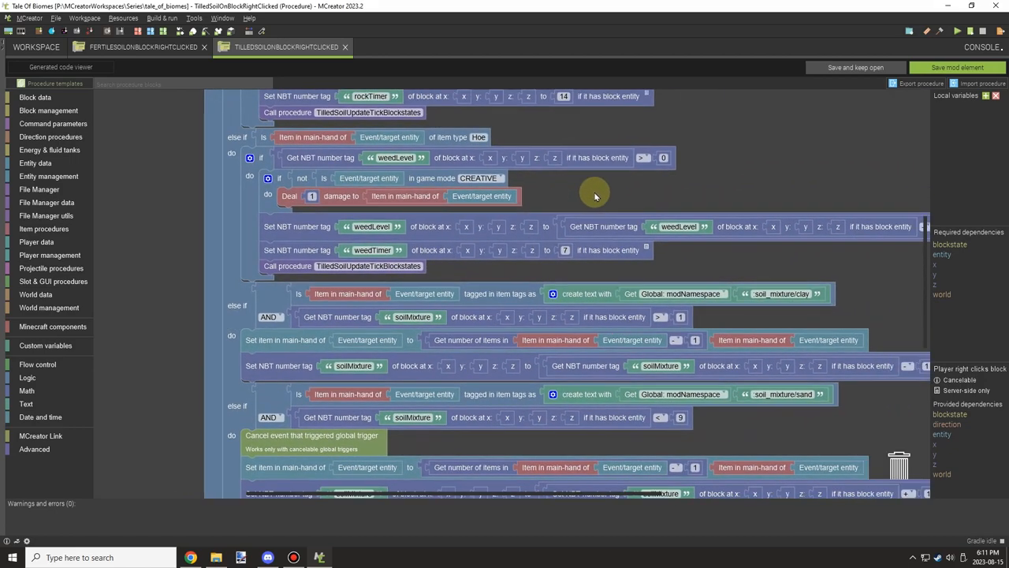
scroll("down", 3)
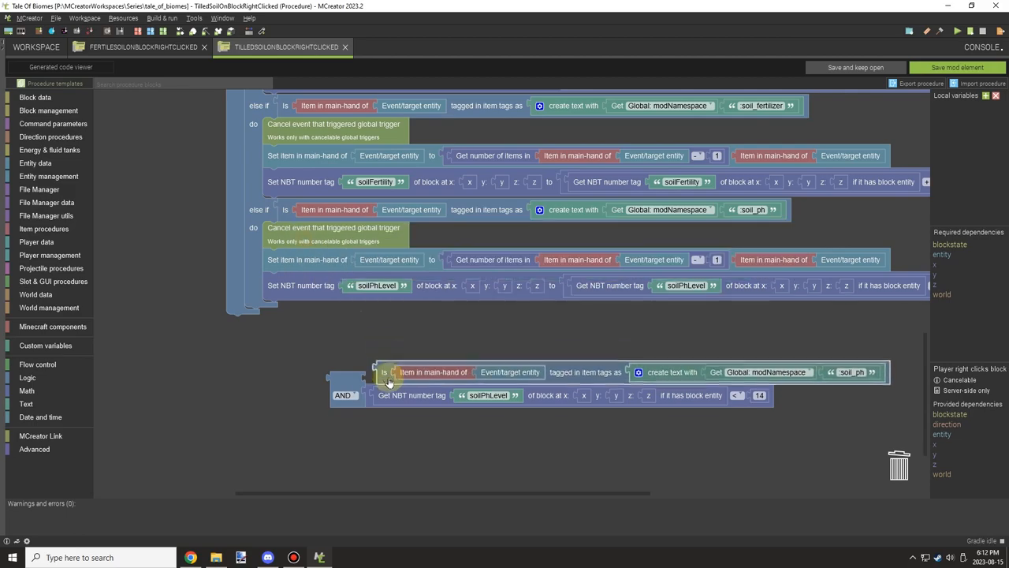
Require soilMixture/soilFertility below 9 and soilPhLevel below 14, then save and close the procedure
right_click(386, 372)
type("9")
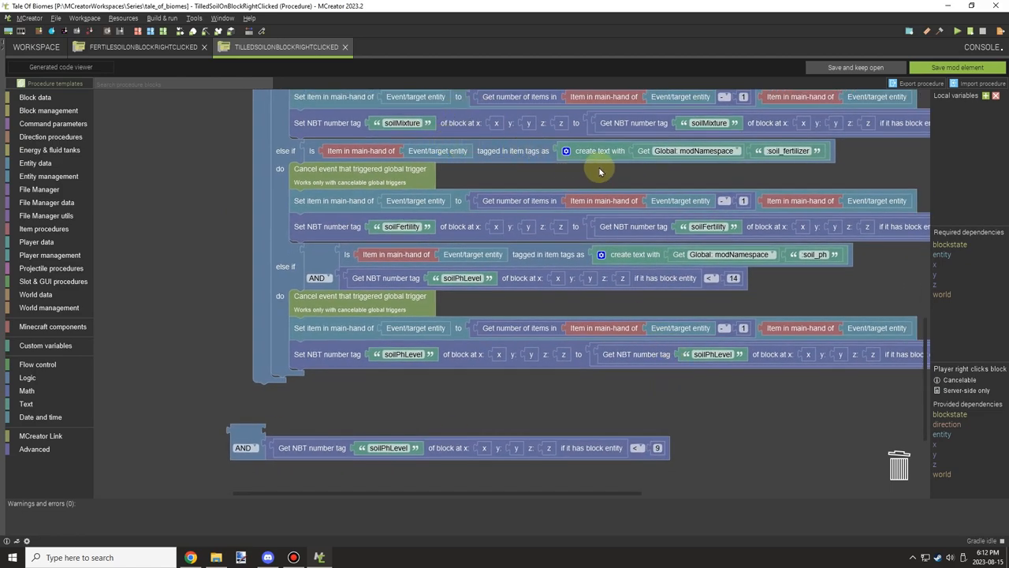
scroll("down", 3)
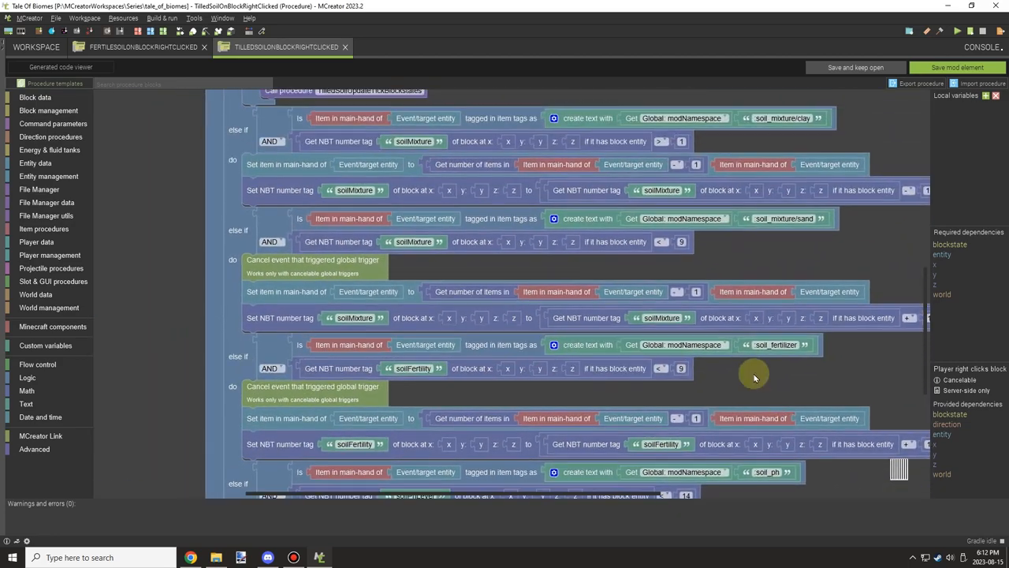
scroll("down", 3)
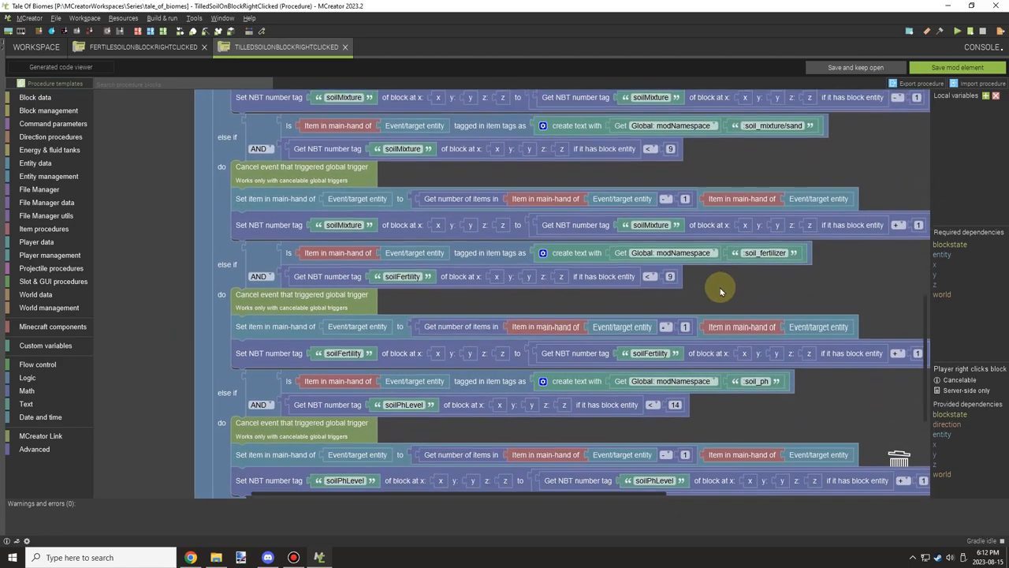
scroll("down", 3)
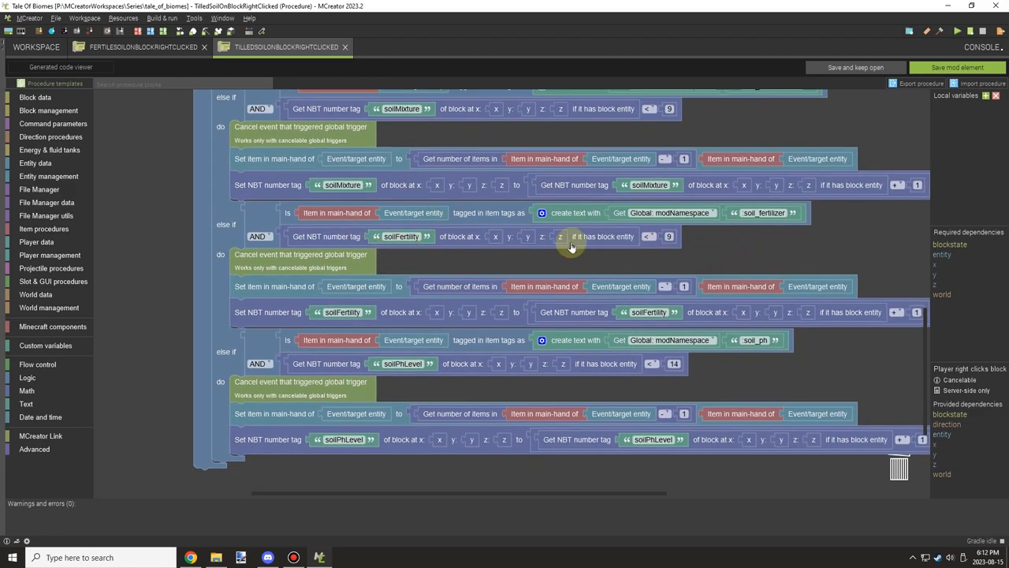
scroll("down", 3)
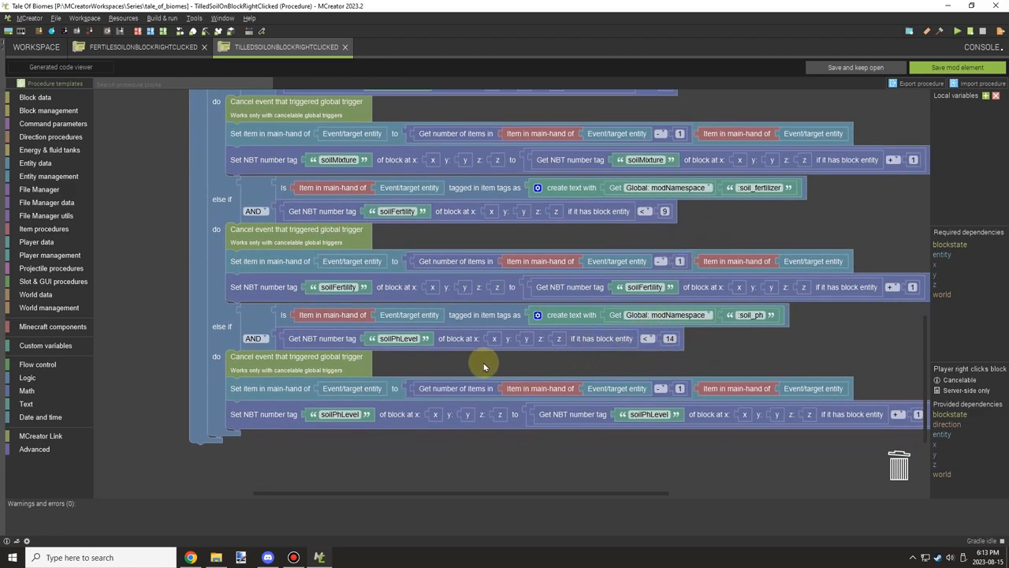
scroll("down", 3)
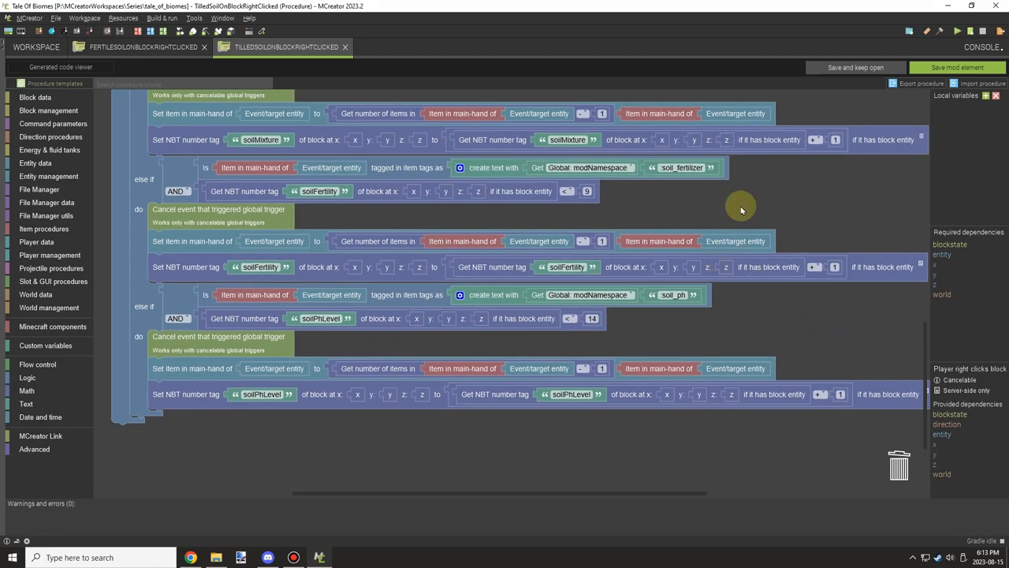
left_click(142, 47)
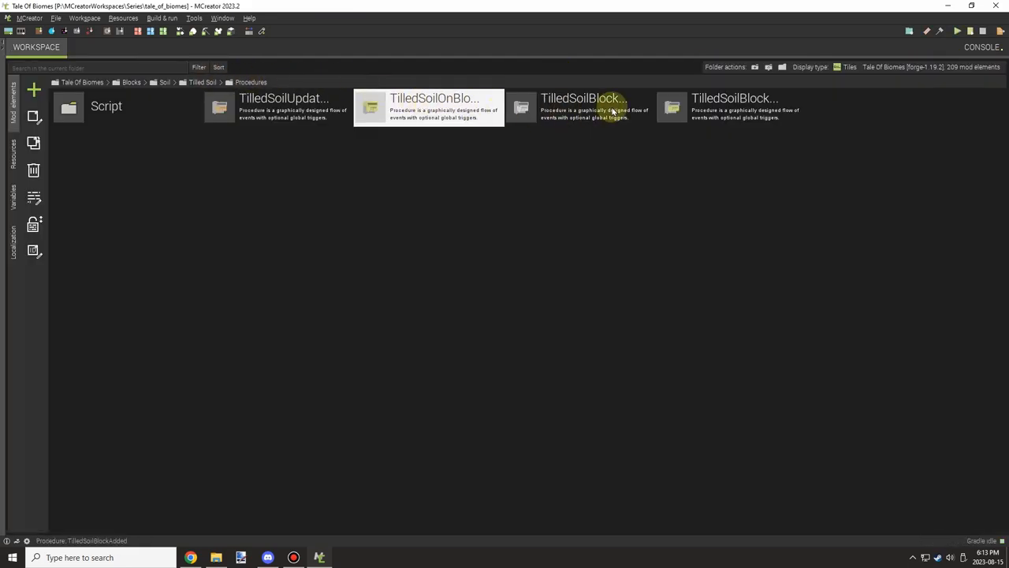
Load the TilledSoilUpdateTickCounter procedure instead of the update tick one
double_click(284, 106)
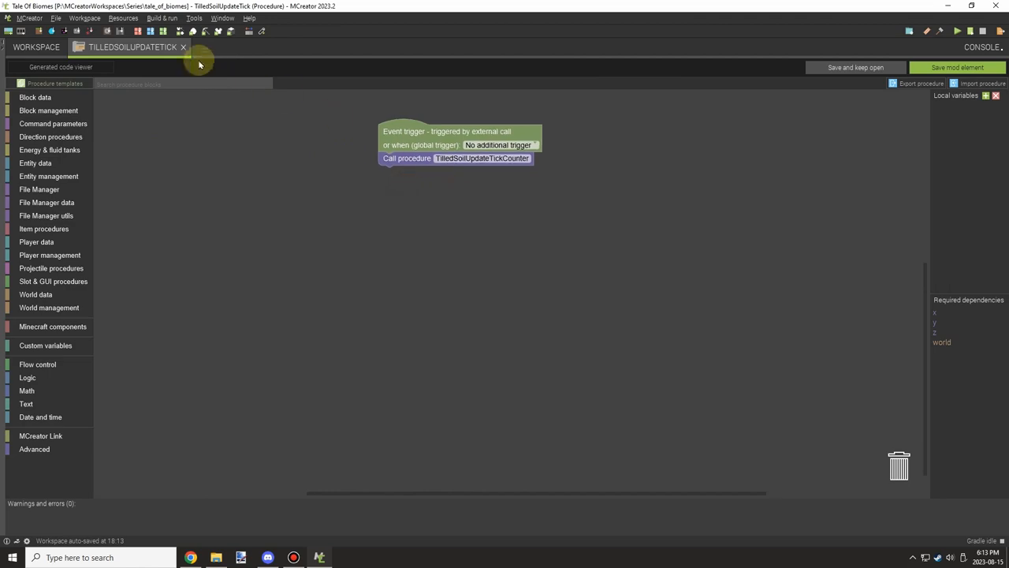
left_click(183, 46)
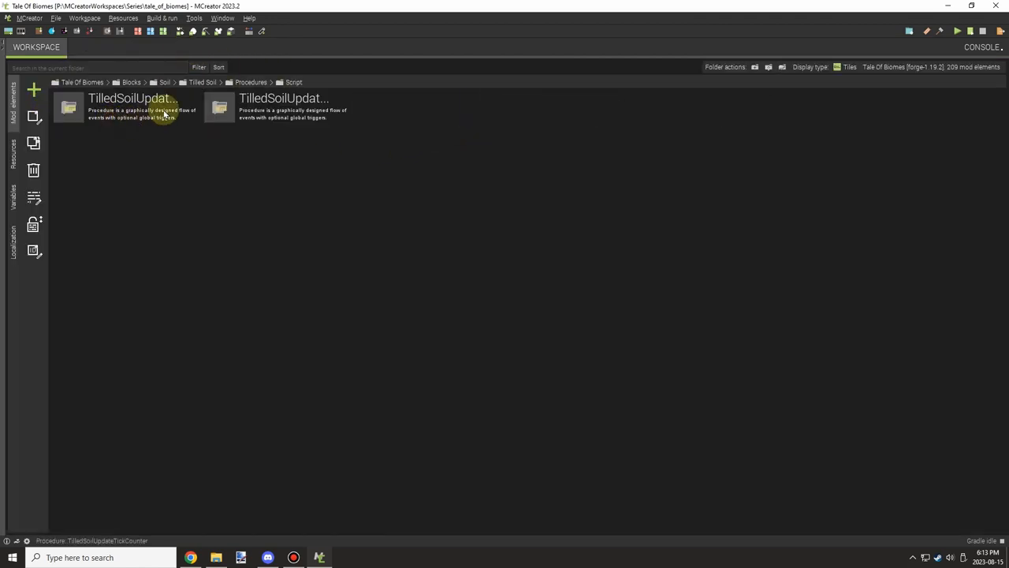
double_click(132, 108)
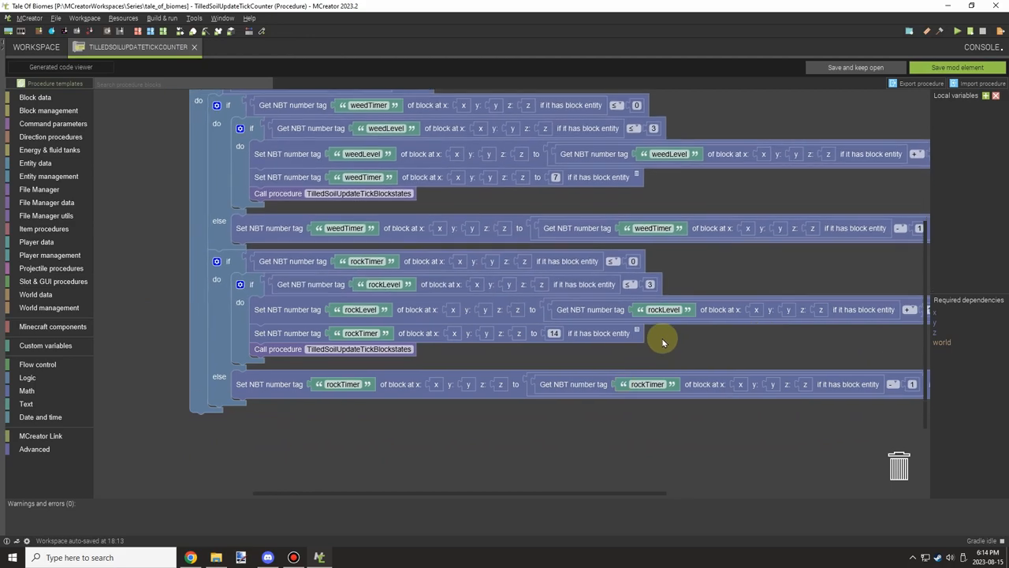
Duplicate the rockTimer if-block as a phTimer countdown resetting to 21
scroll("down", 3)
type("pyh")
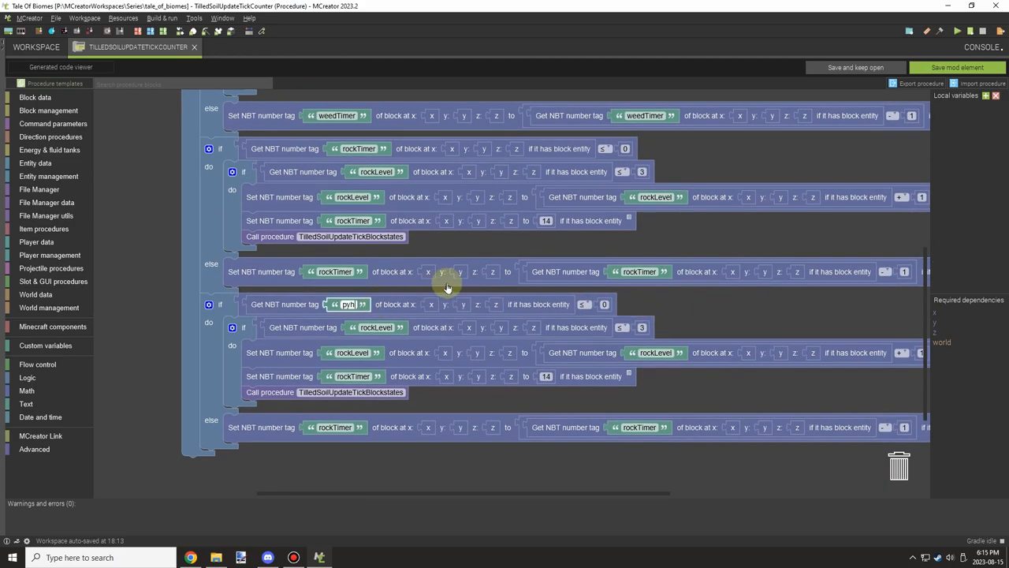
key("Backspace")
type("Timer")
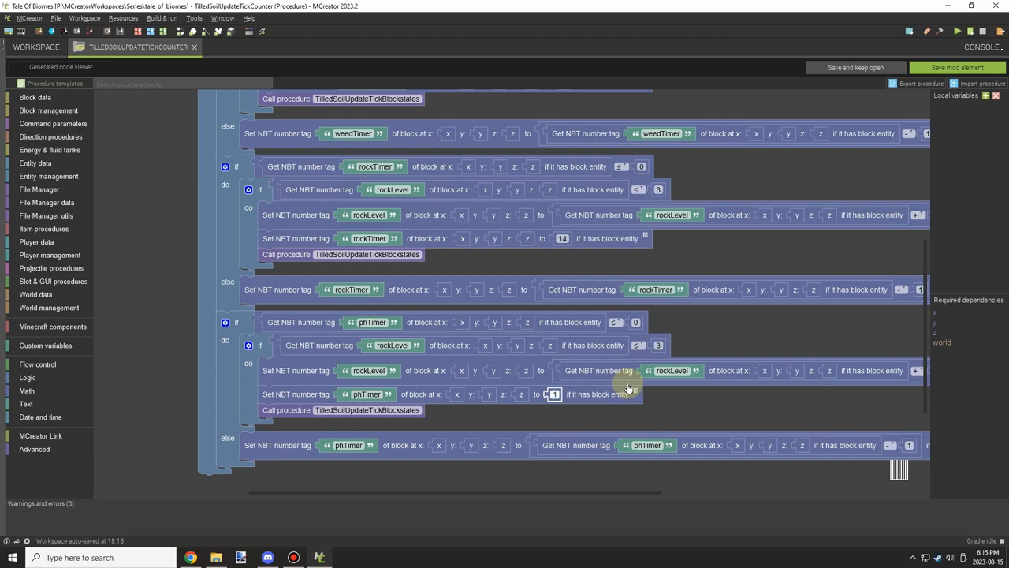
type("14")
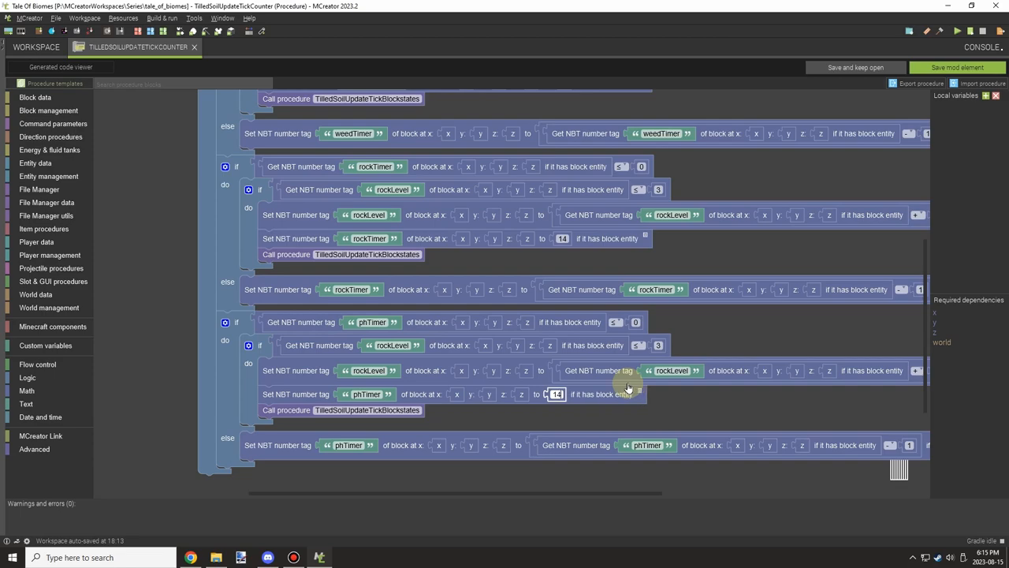
type("21")
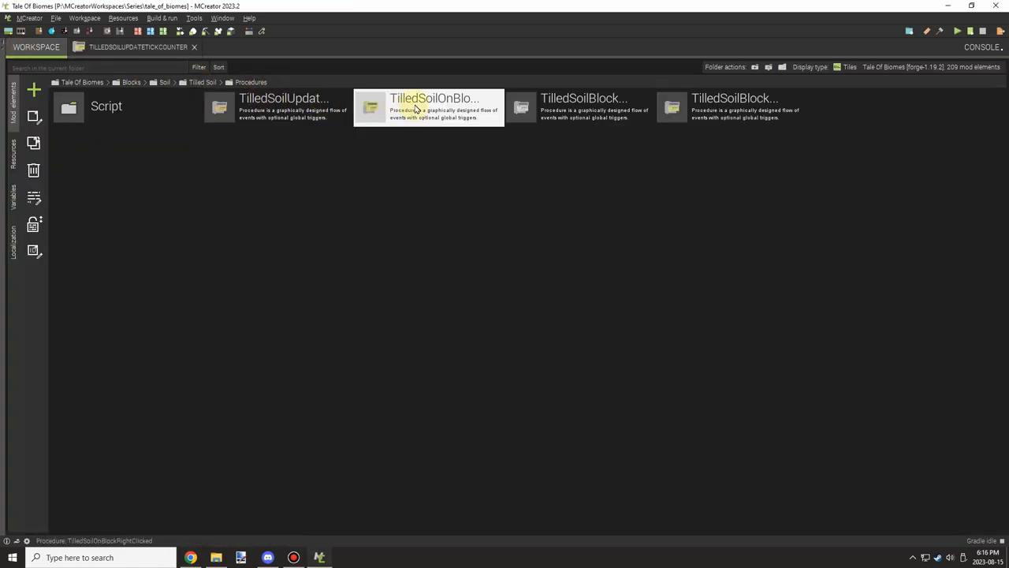
Make phTimer decrement soilPhLevel, duplicate it as fertilizerTimer, and save the tick counter
double_click(428, 106)
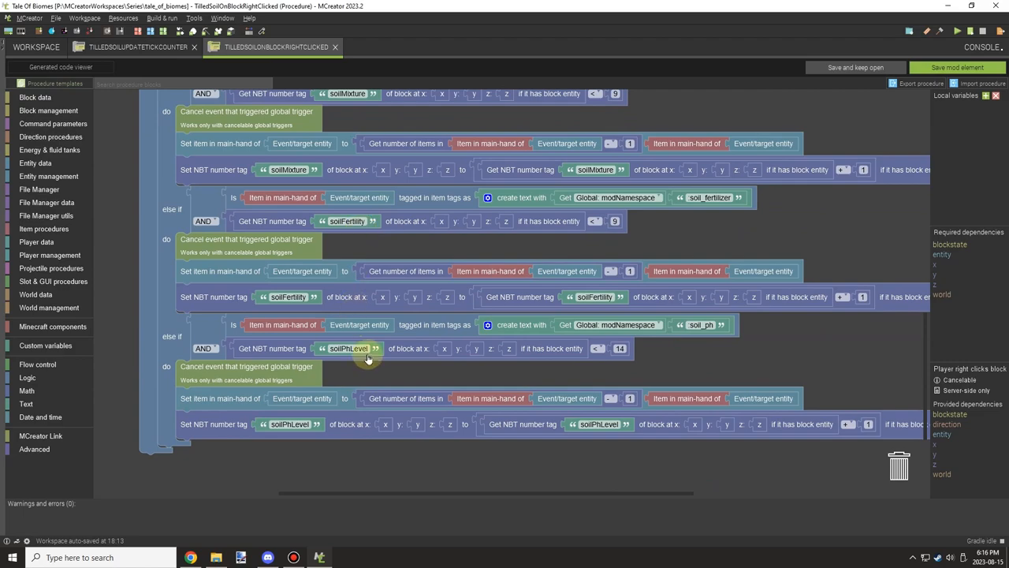
left_click(134, 47)
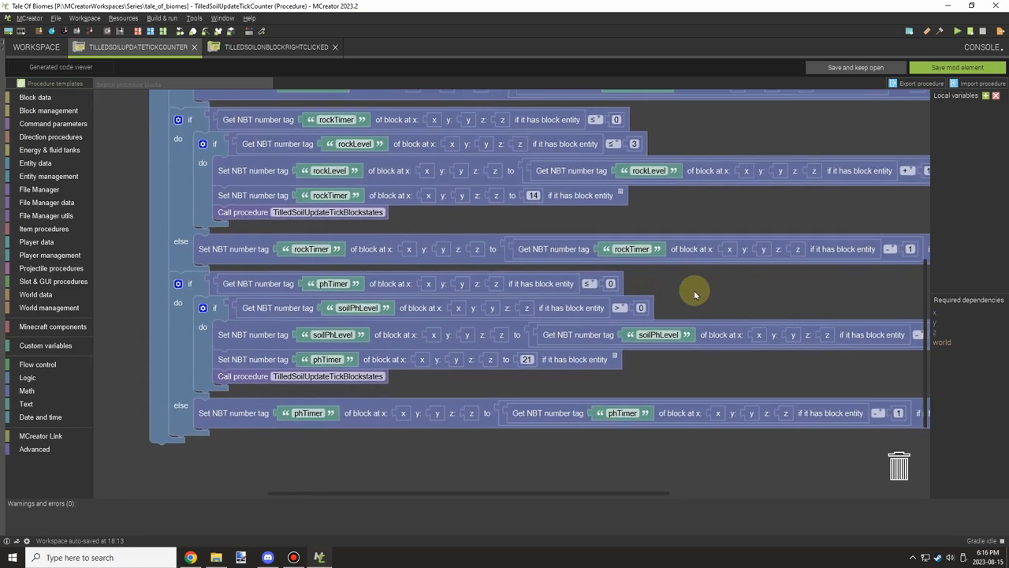
scroll("down", 3)
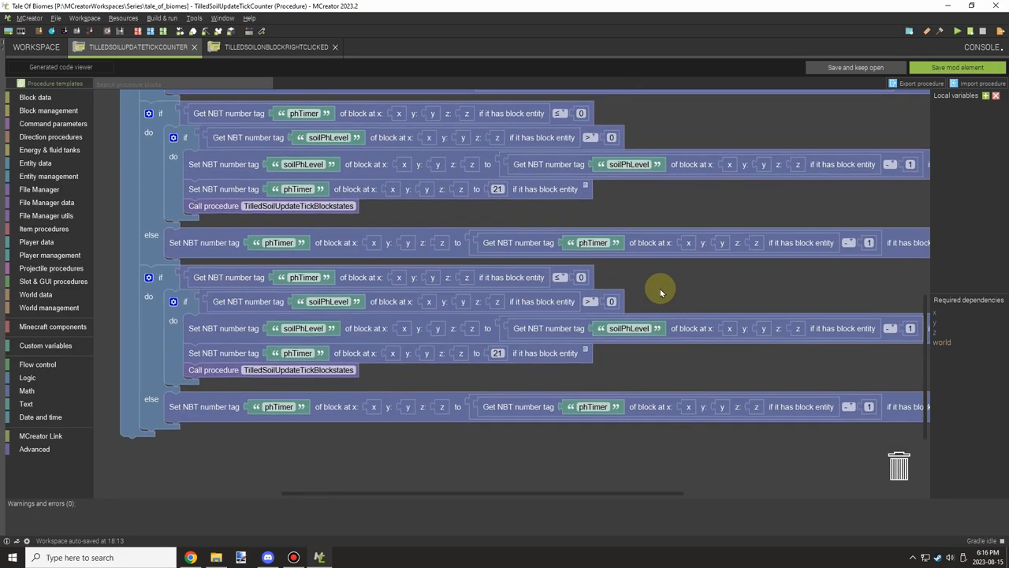
scroll("down", 3)
type("fertilizer")
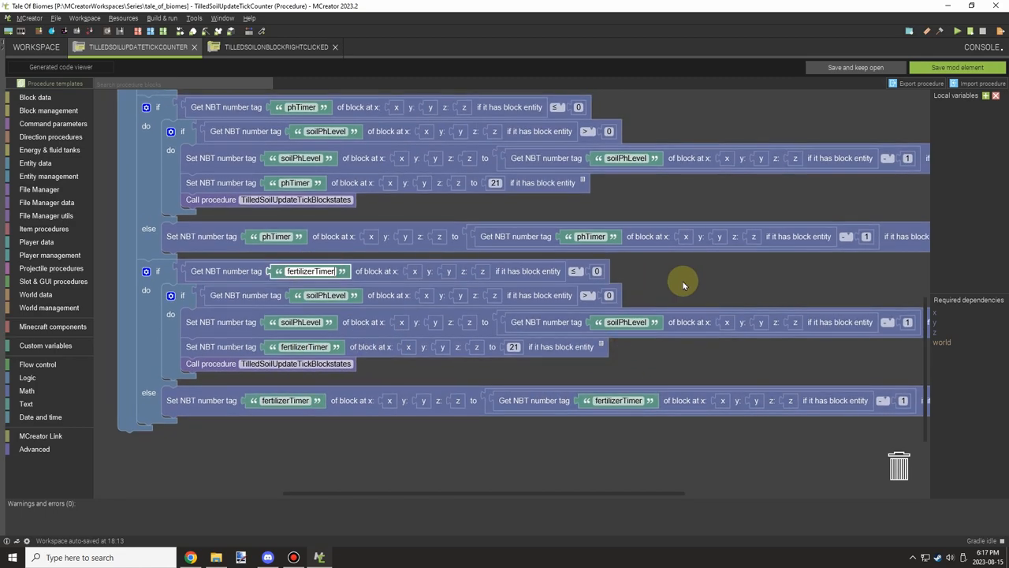
left_click(275, 47)
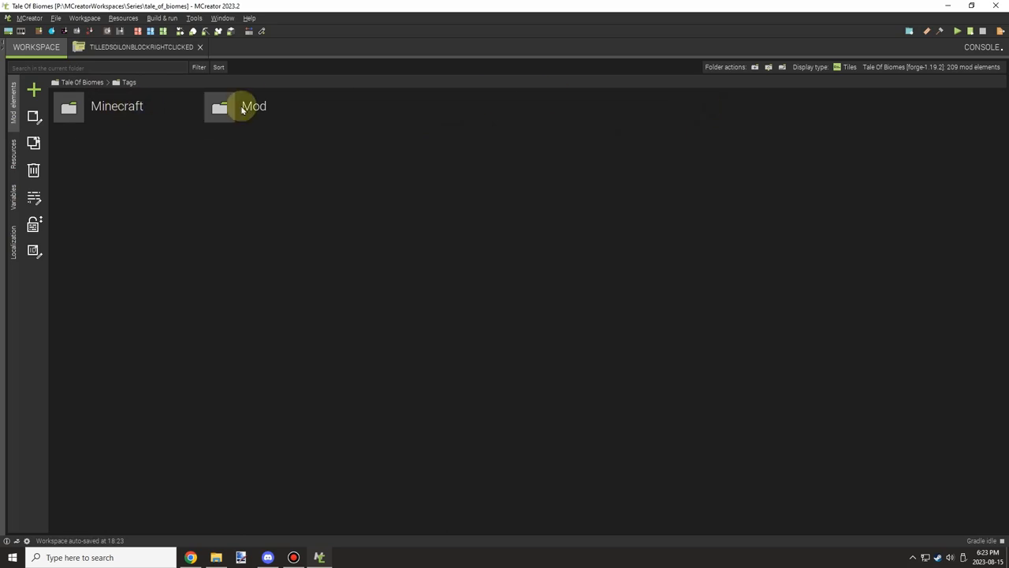
Create a new item tag element named SoilPhItem in the Mod tags folder
double_click(253, 106)
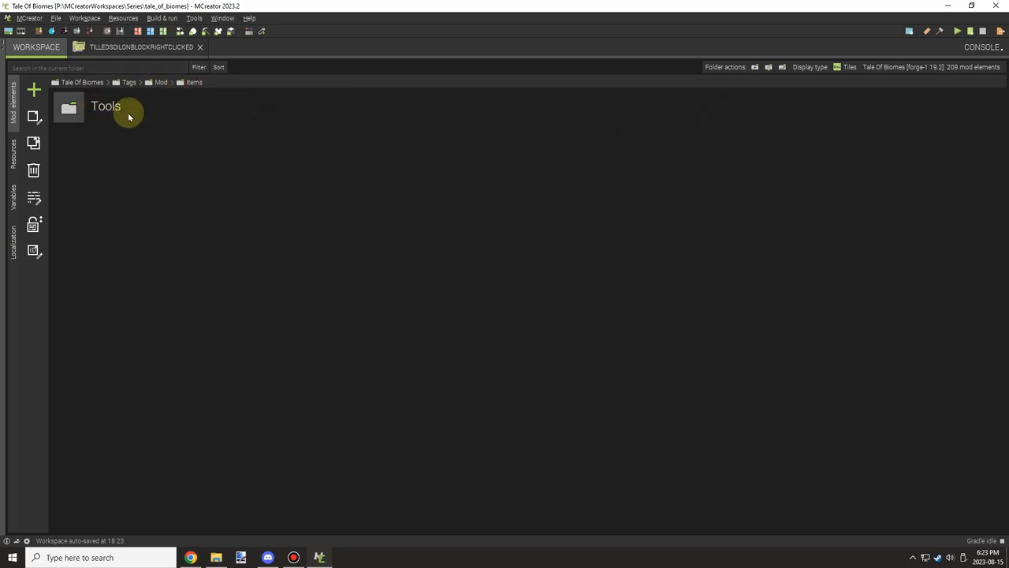
mouse_move(454, 204)
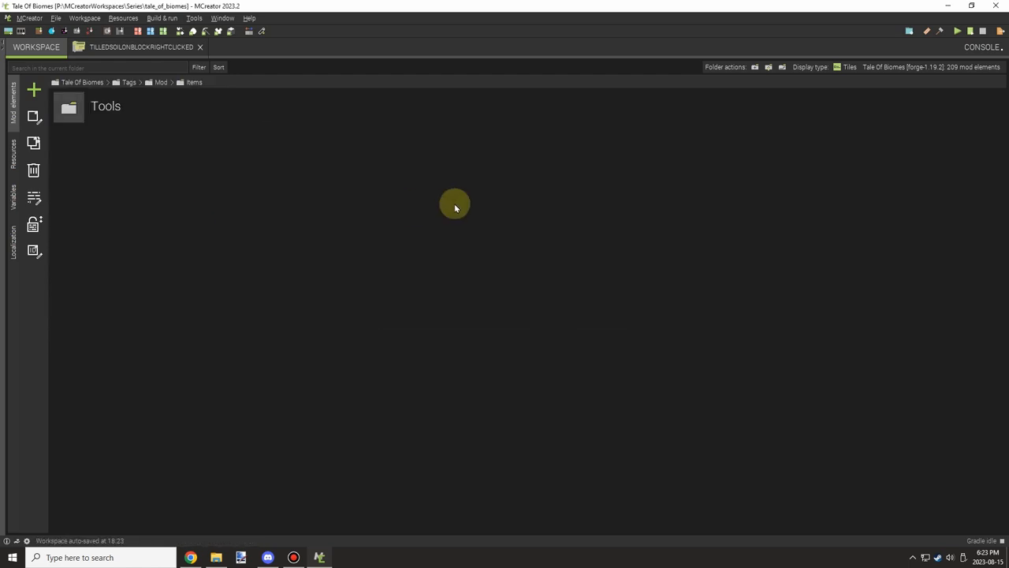
left_click(755, 67)
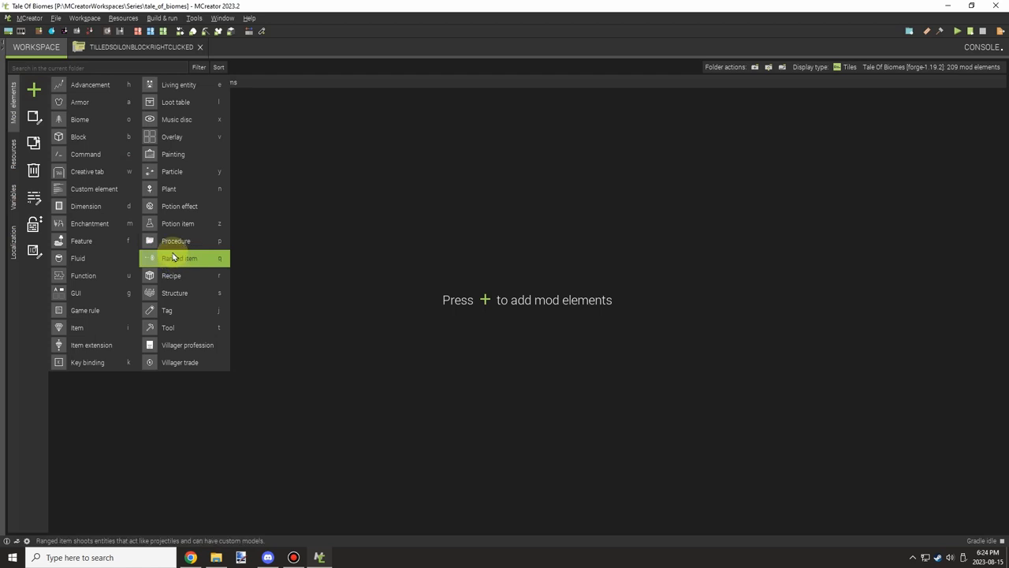
left_click(167, 310)
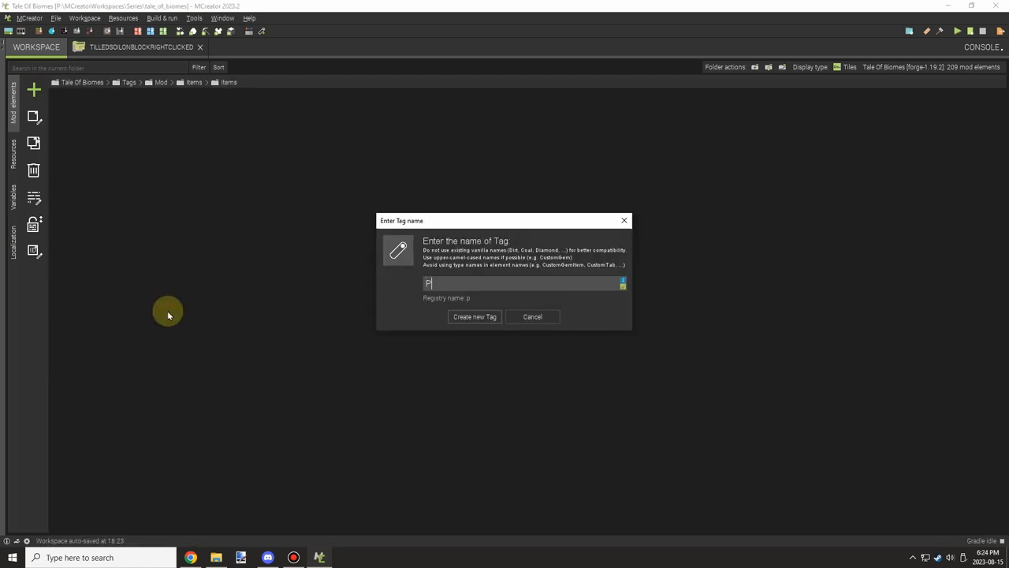
type("SoilP")
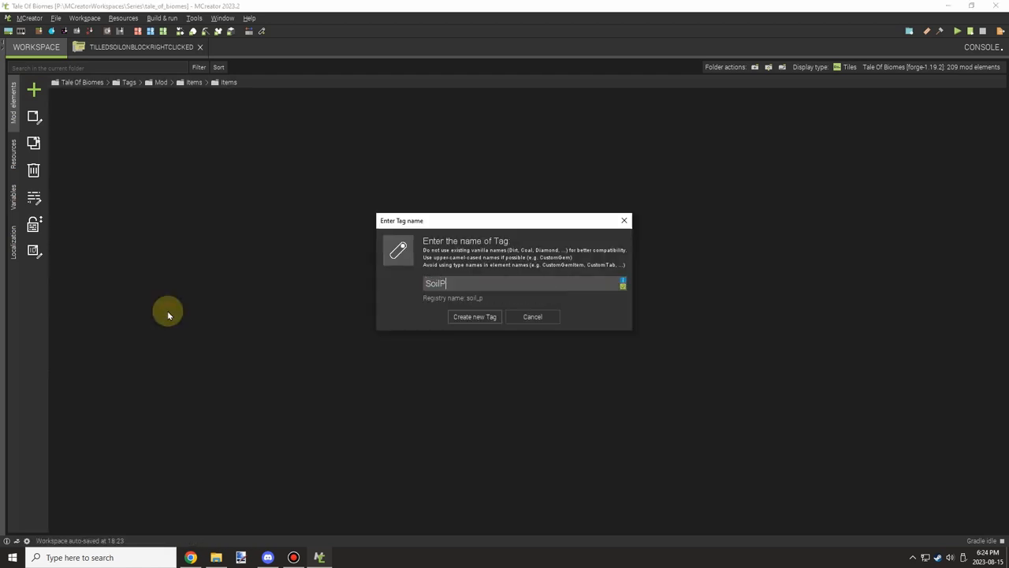
type("hItemTag")
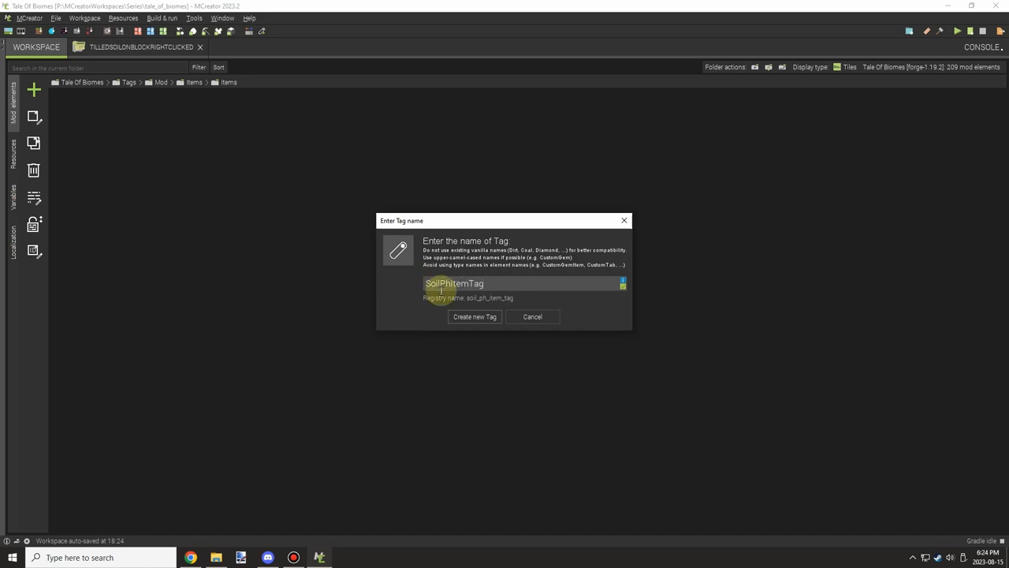
left_click(475, 316)
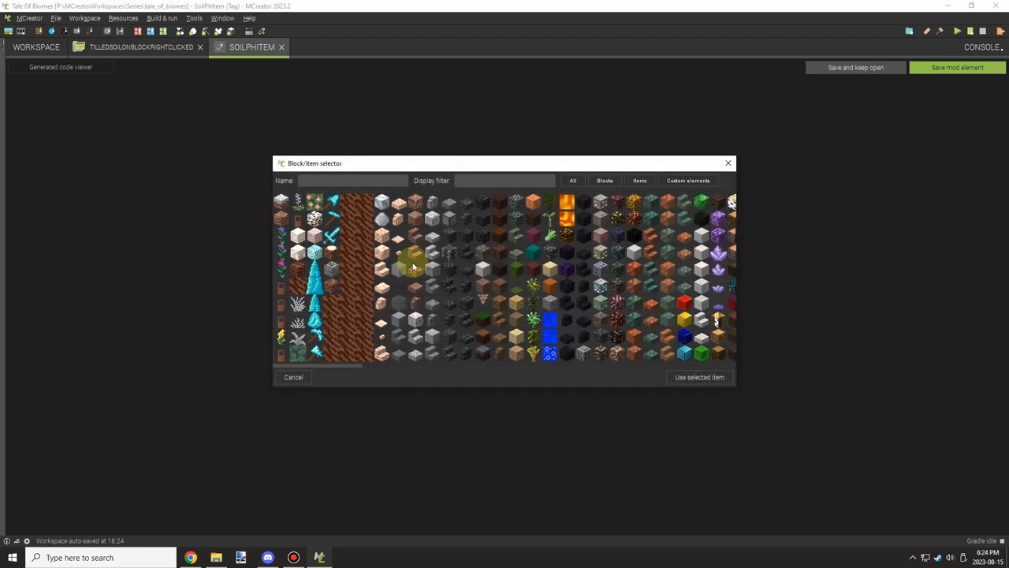
Set its registry name to soil_ph and add an item to the tag
left_click(638, 181)
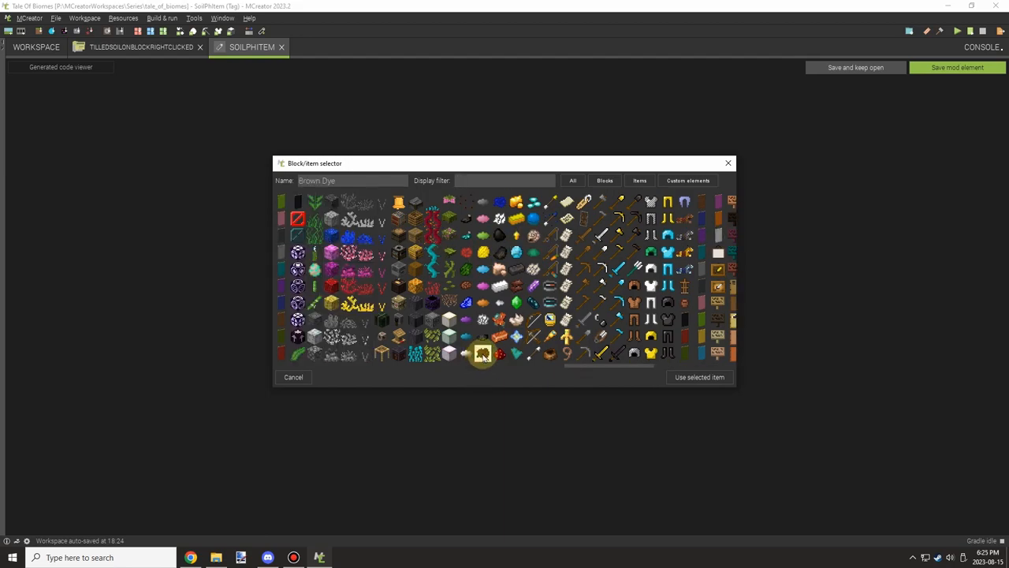
left_click(466, 285)
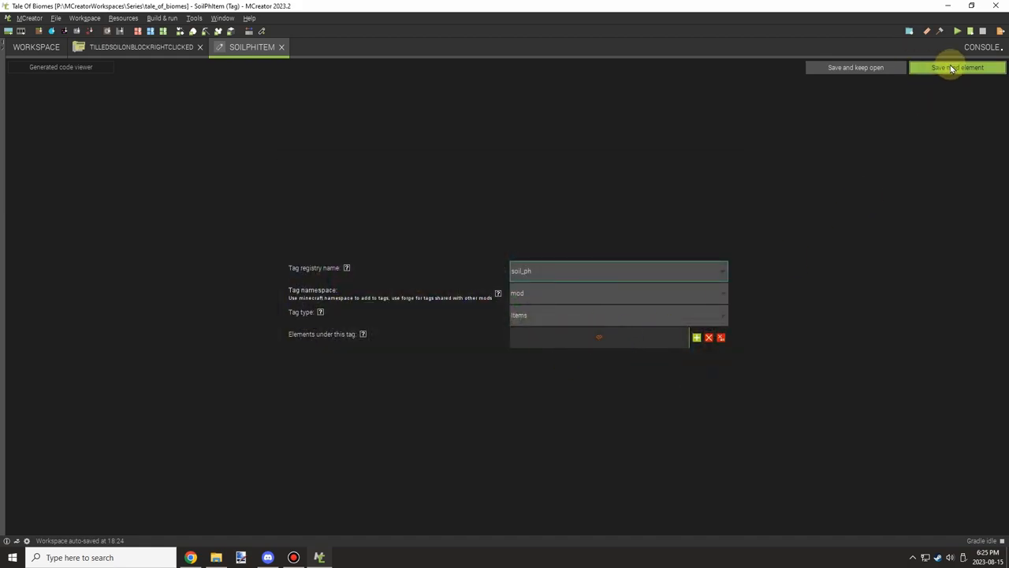
Save SoilPhItem and create a SoilFertilizerItem tag (soil_fertilizer) with an item added
left_click(957, 67)
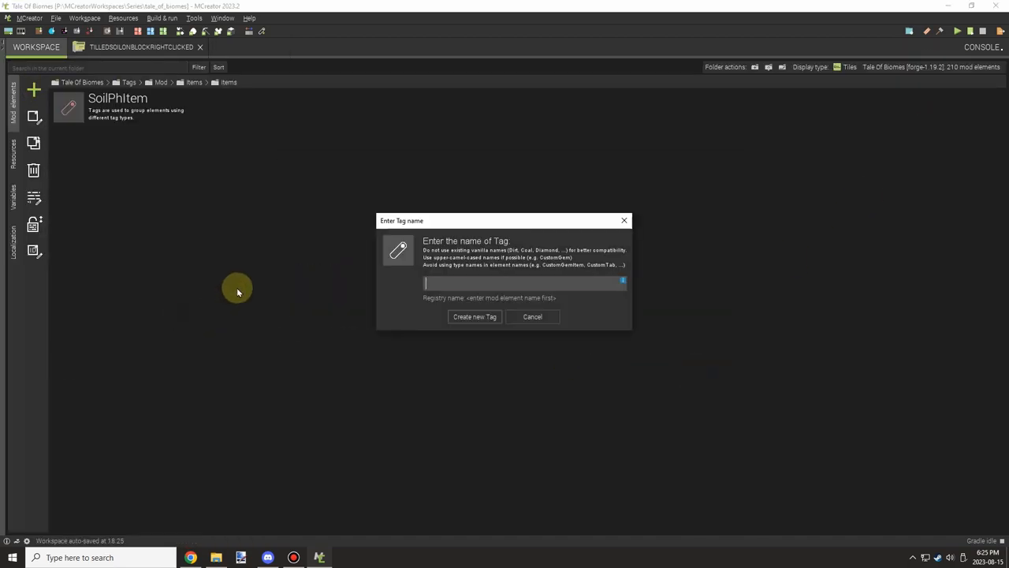
type("Soilfertilizer")
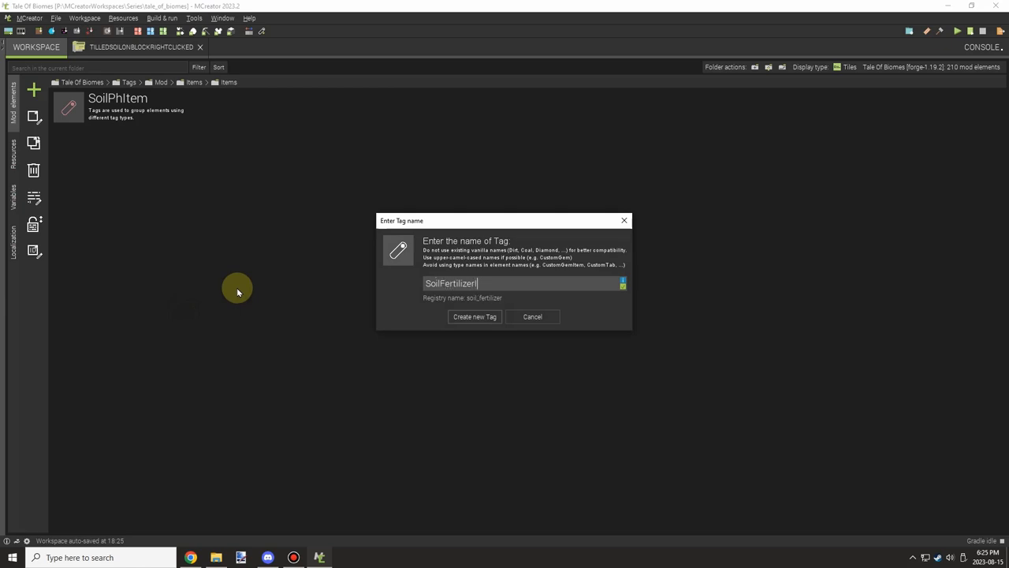
left_click(474, 316)
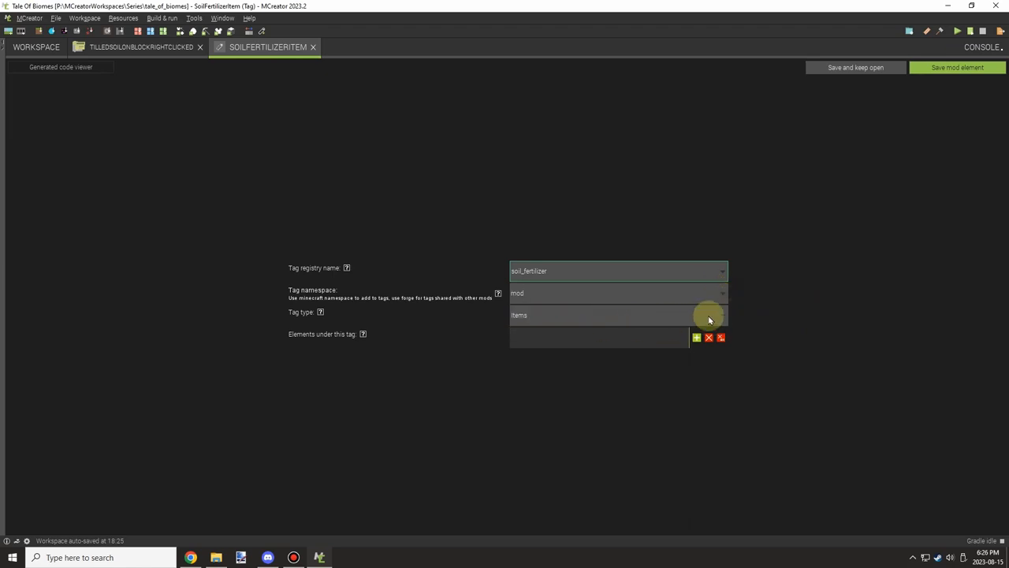
left_click(697, 338)
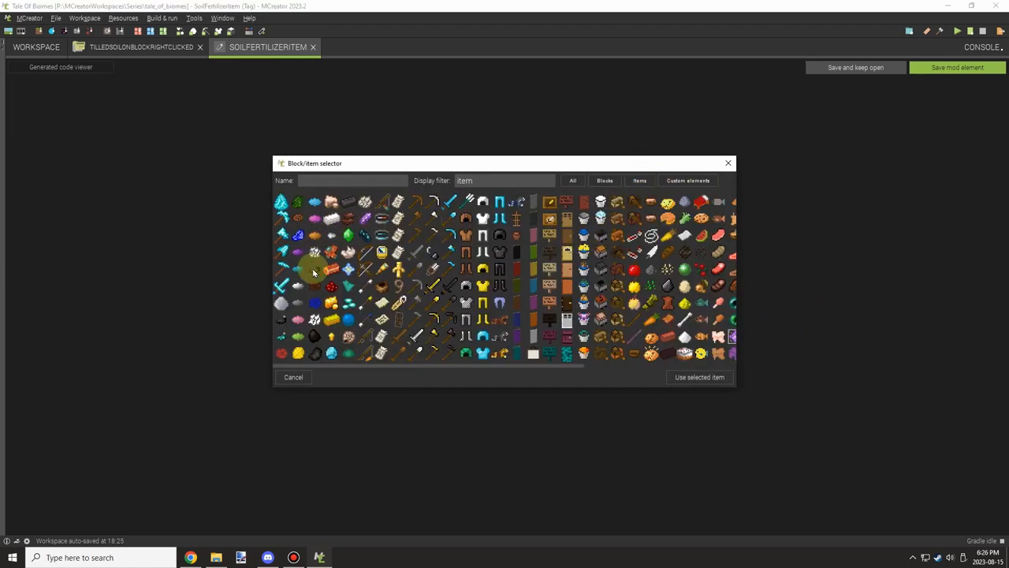
left_click(314, 252)
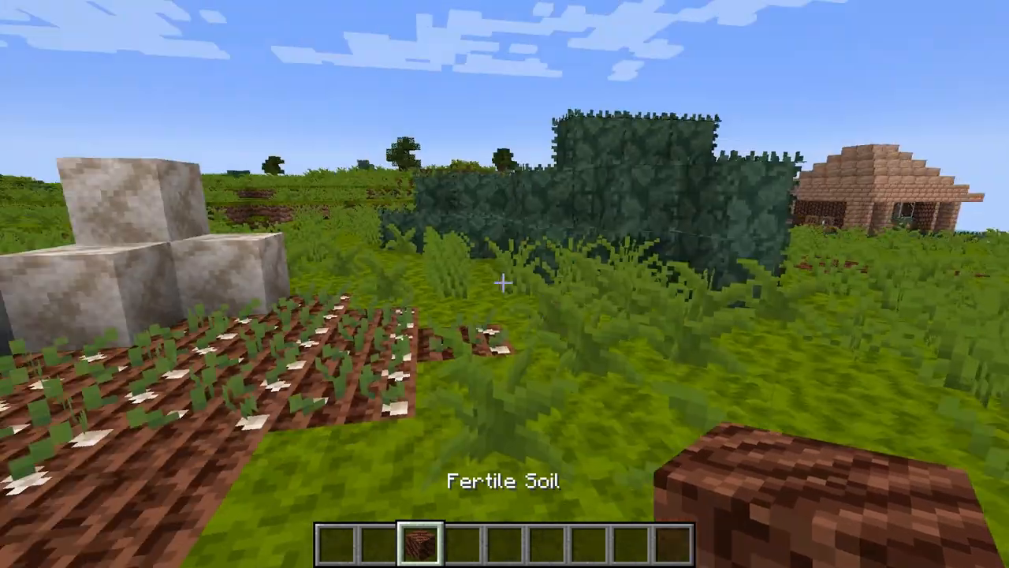
mouse_move(504, 284)
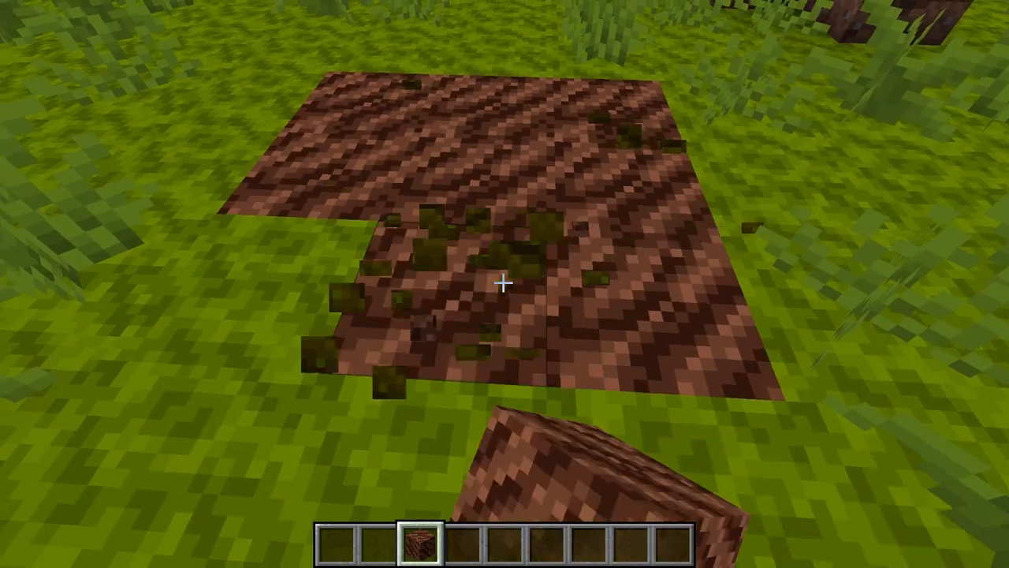
Check the creative inventory, then start a /data get block command in chat
key("e")
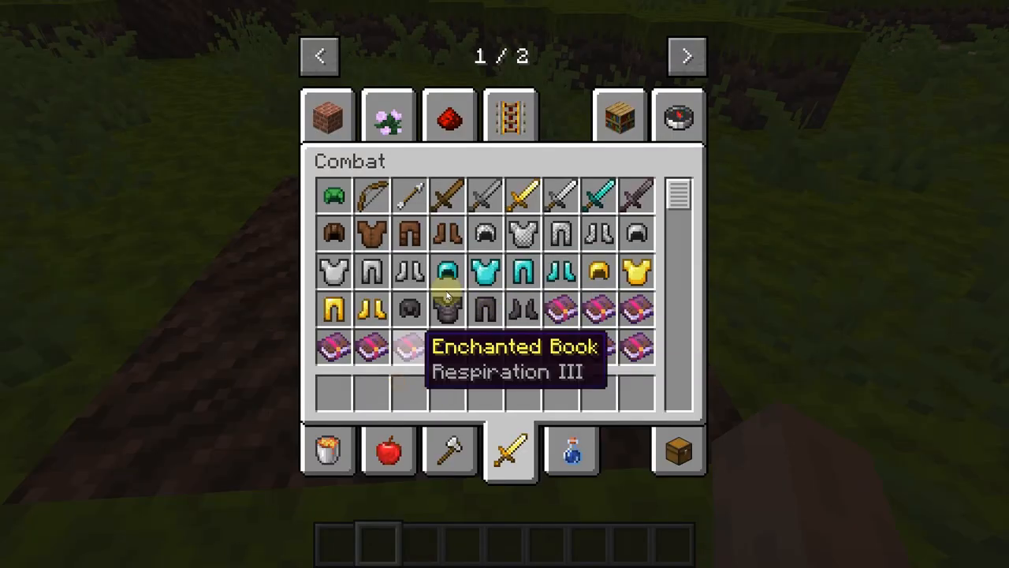
key("Escape")
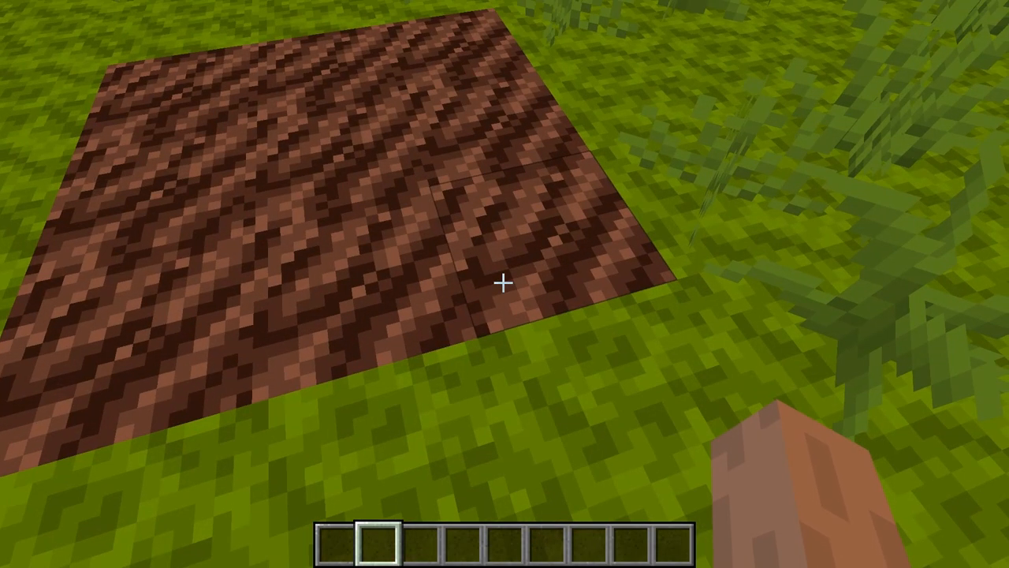
type("/data get block")
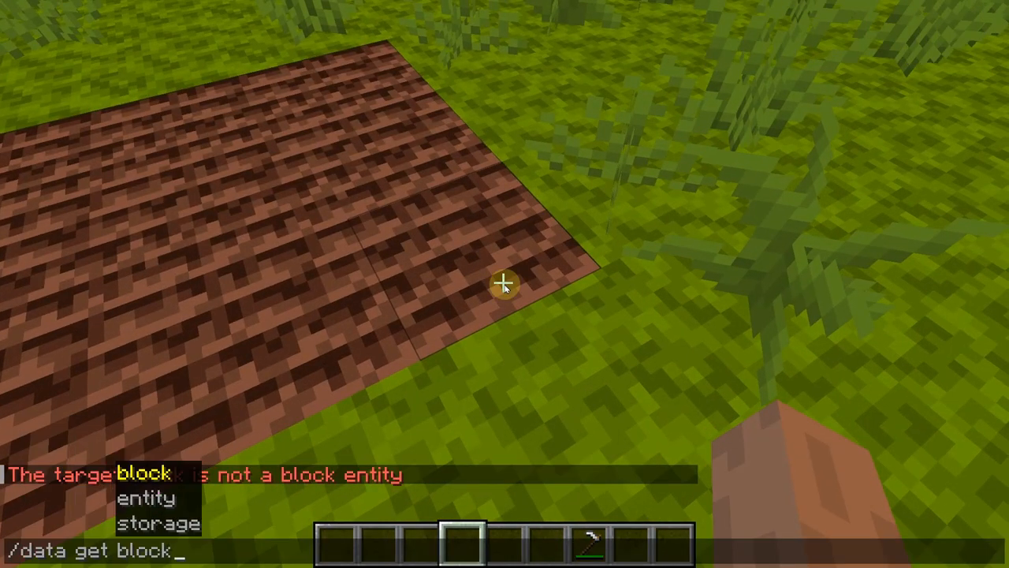
Query block data at -160 63 9 showing soilFertility 2.0, soilPhLevel 3.0, weedTimer 7.0, rockTimer 14.0
type("-160")
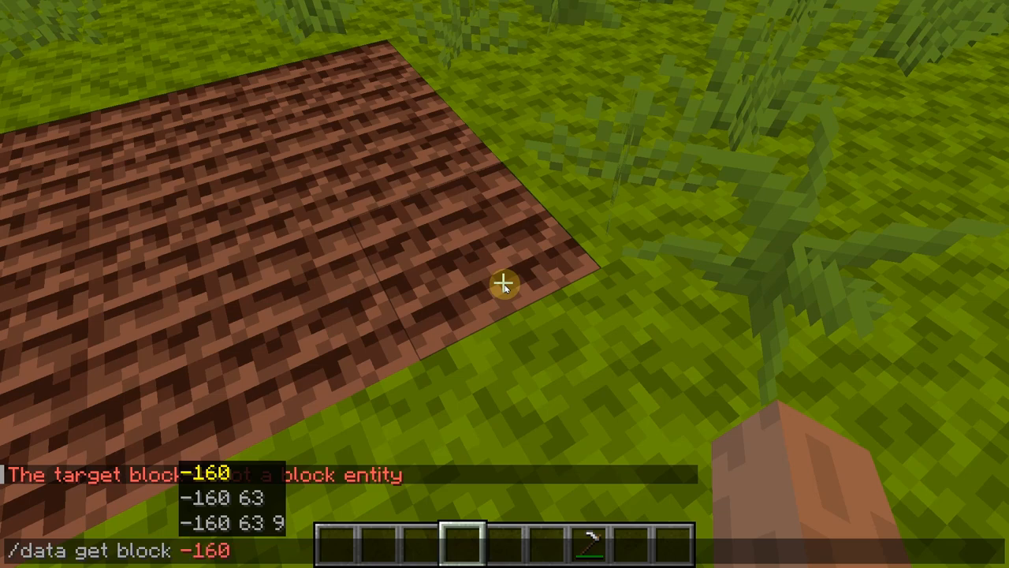
key("Return")
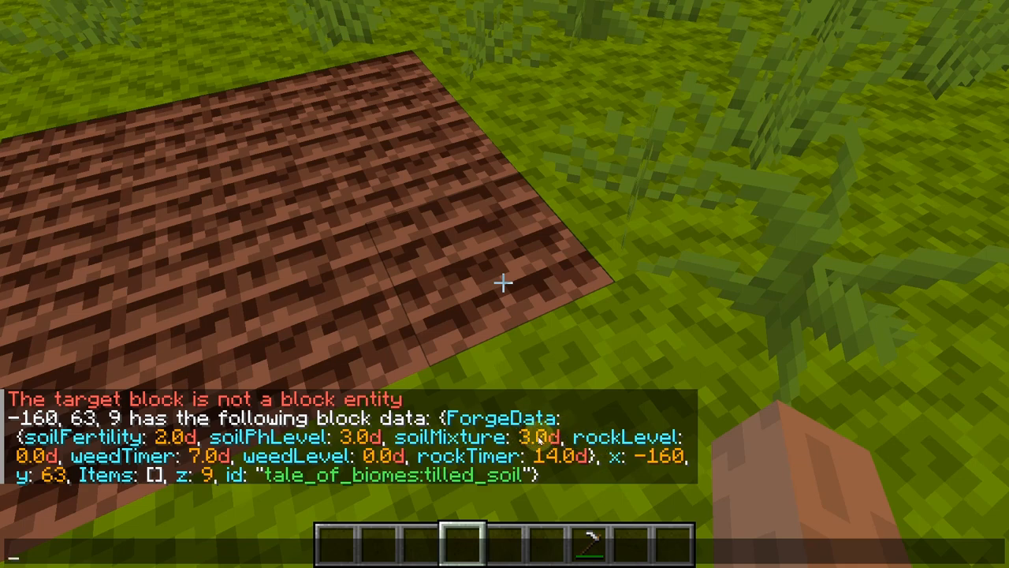
mouse_move(165, 465)
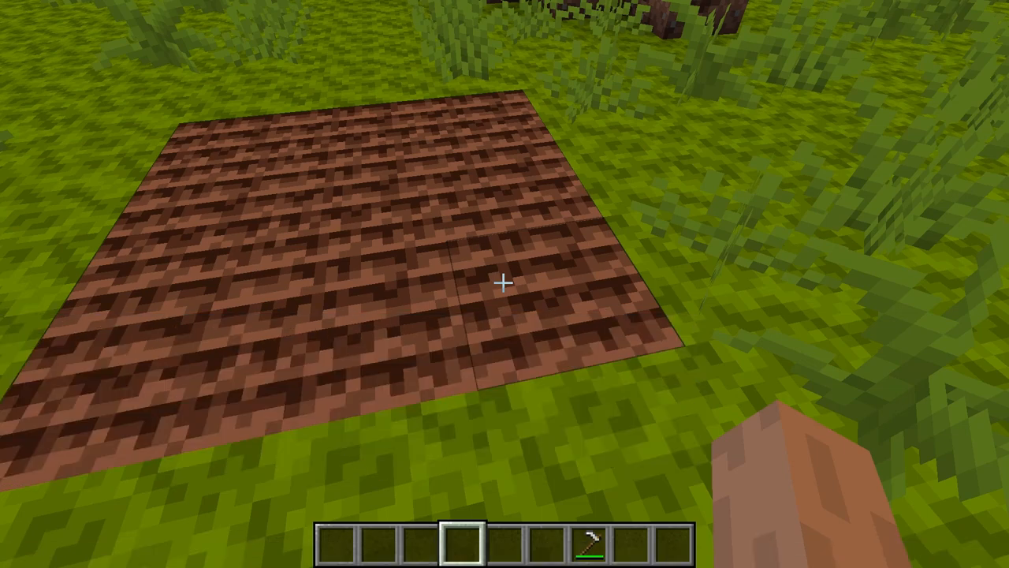
Grab pH and fertilizer items from the creative inventory and treat the soil to pH 14.0, fertility 9.0
key("e")
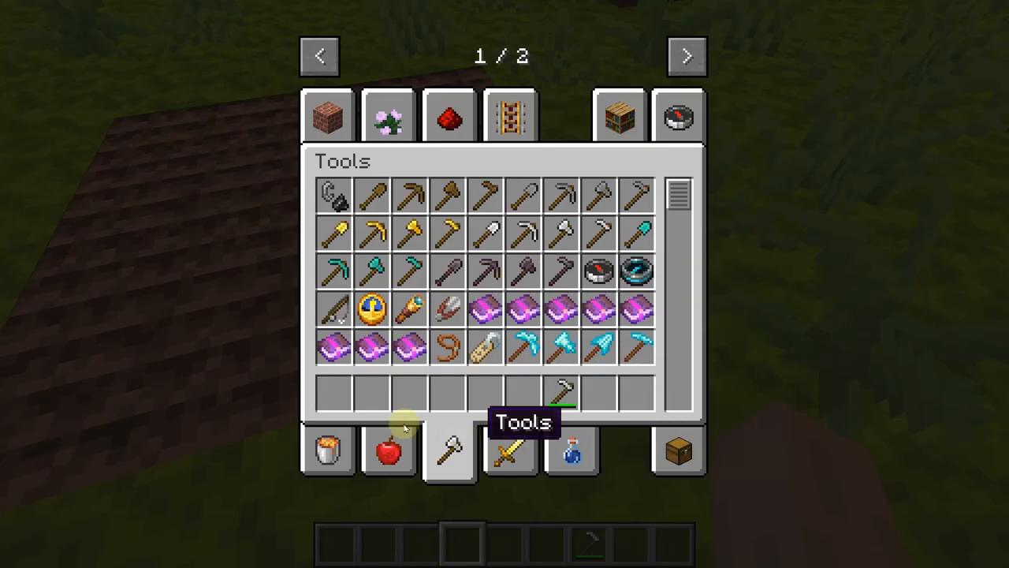
left_click(327, 449)
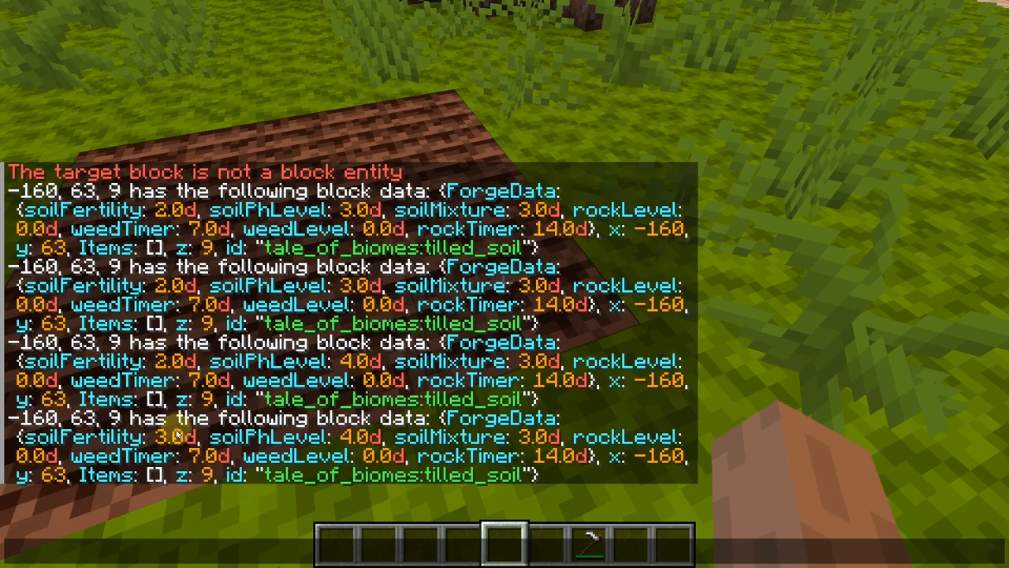
key("e")
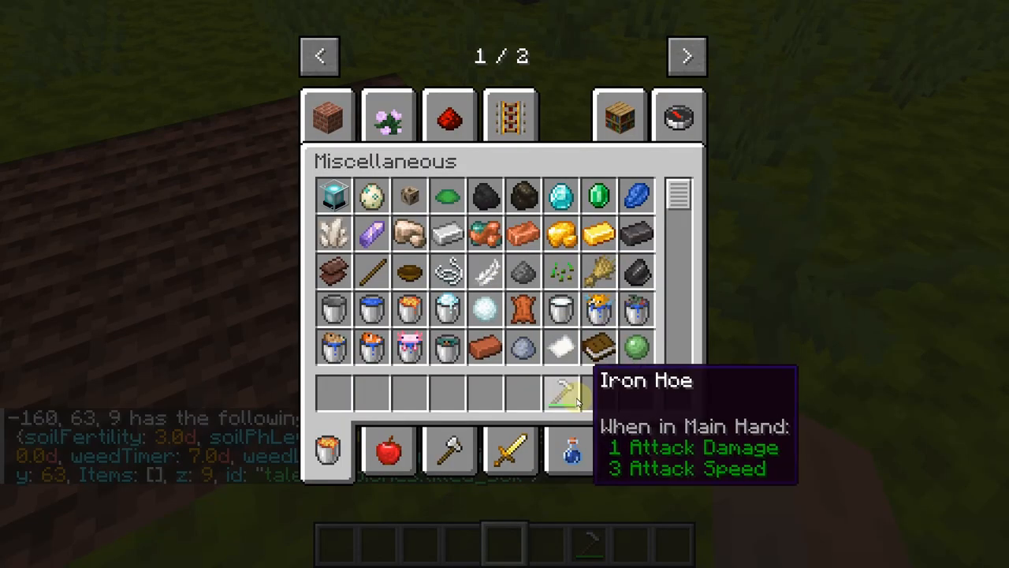
scroll("down", 3)
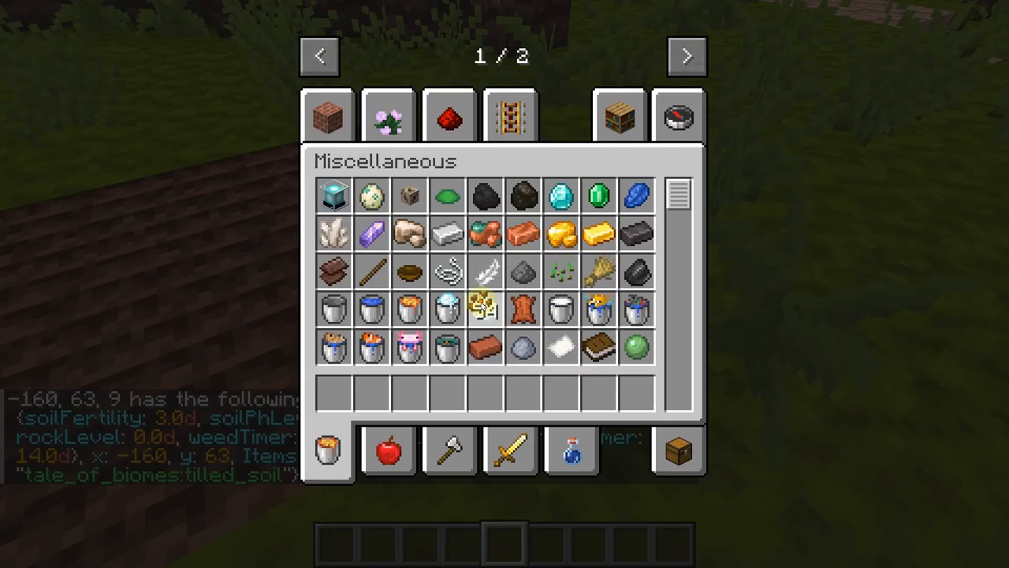
scroll("down", 3)
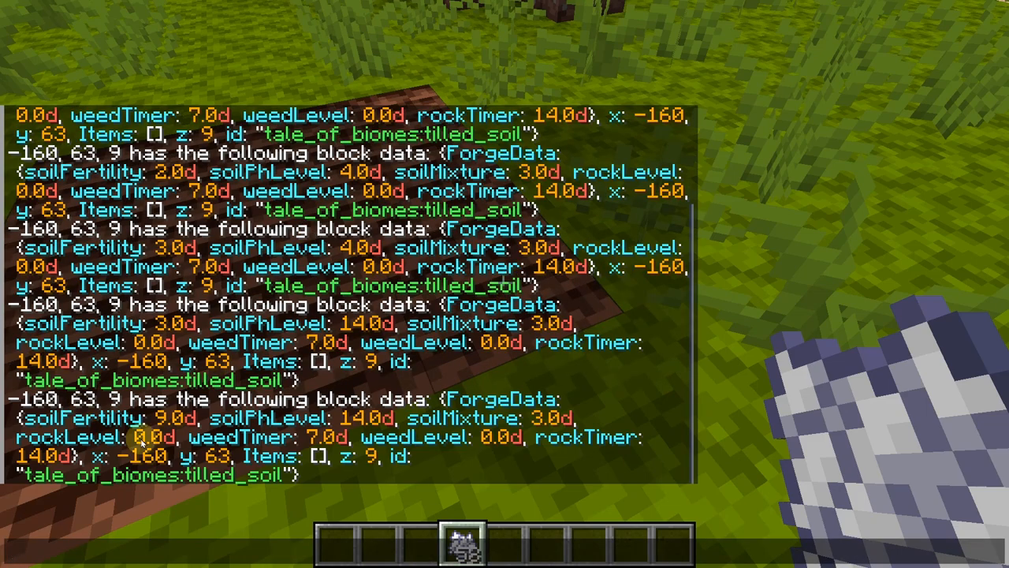
key("e")
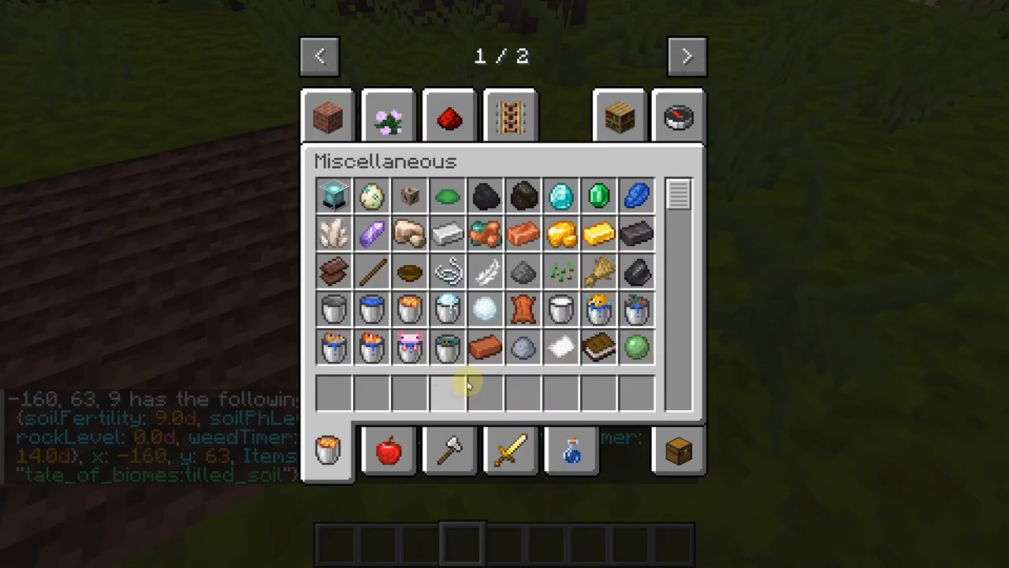
key("Escape")
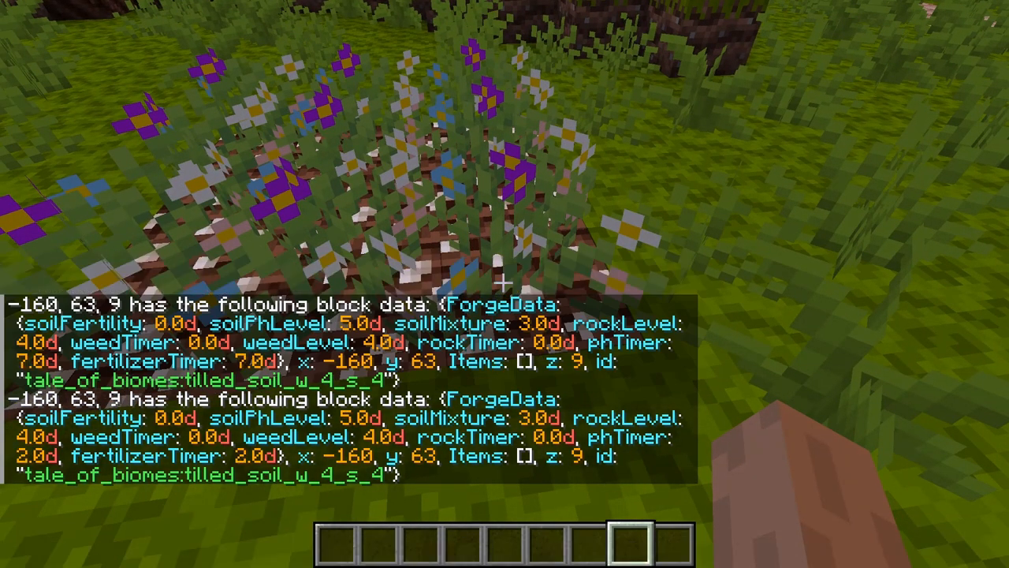
Rerun /data get block -160 63 9 to watch phTimer and fertilizerTimer count down as pH falls to 3.0
type("/data get block -160 63 9")
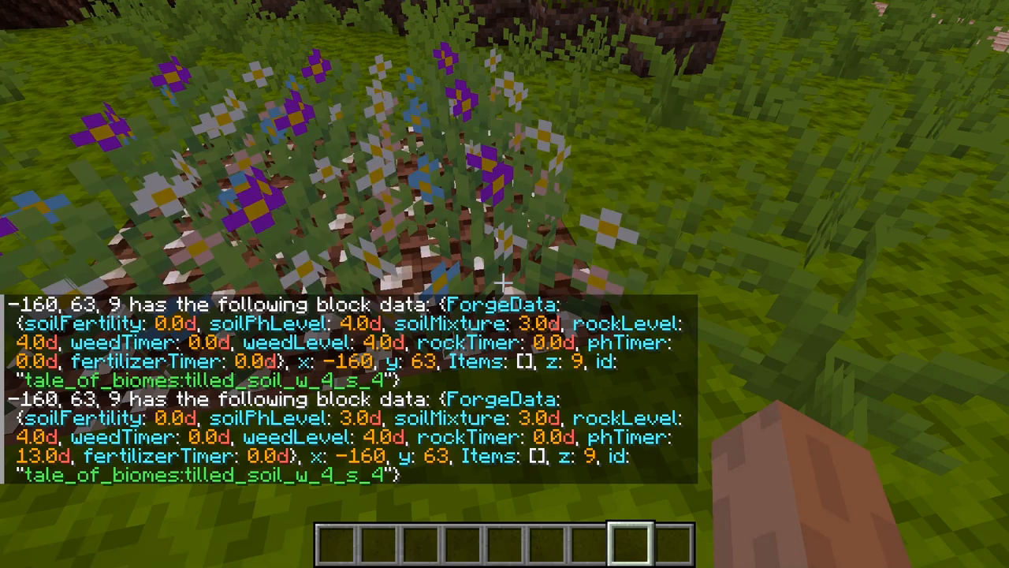
type("/data get block -160 63 9")
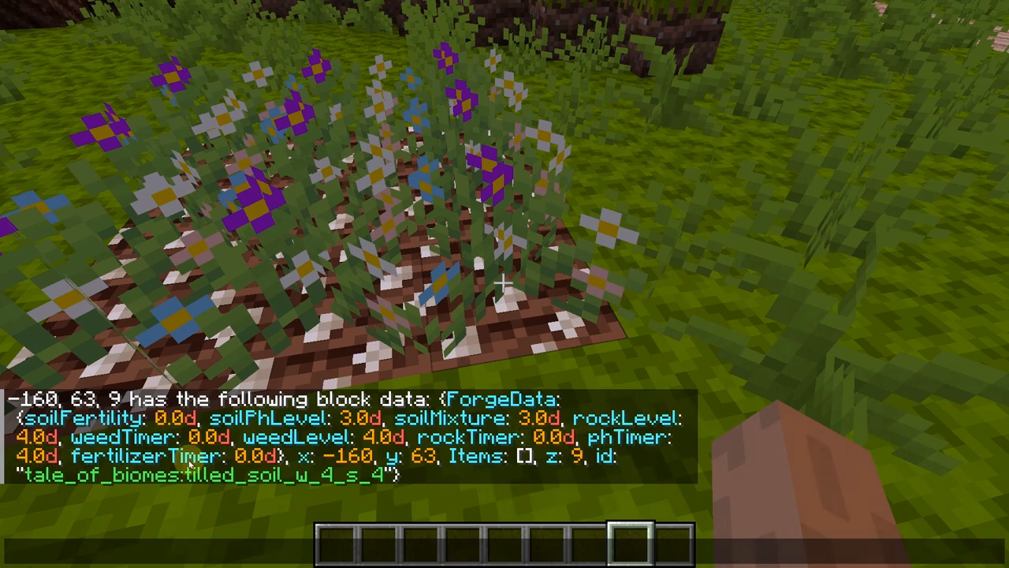
mouse_move(335, 461)
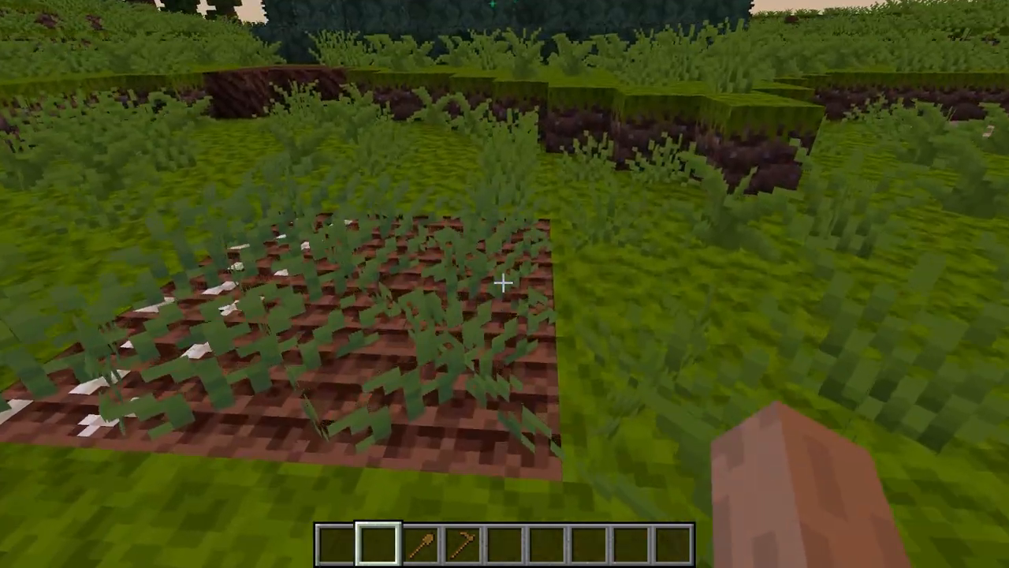
Clear the weeds and rocks off the tilled soil with the wooden shovel
key("4")
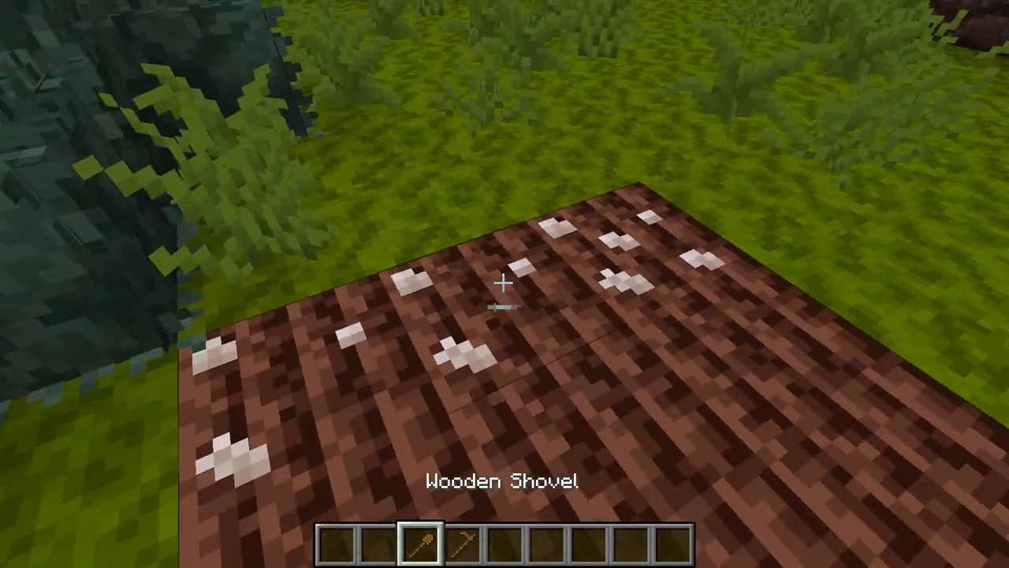
key("e")
type("/data get")
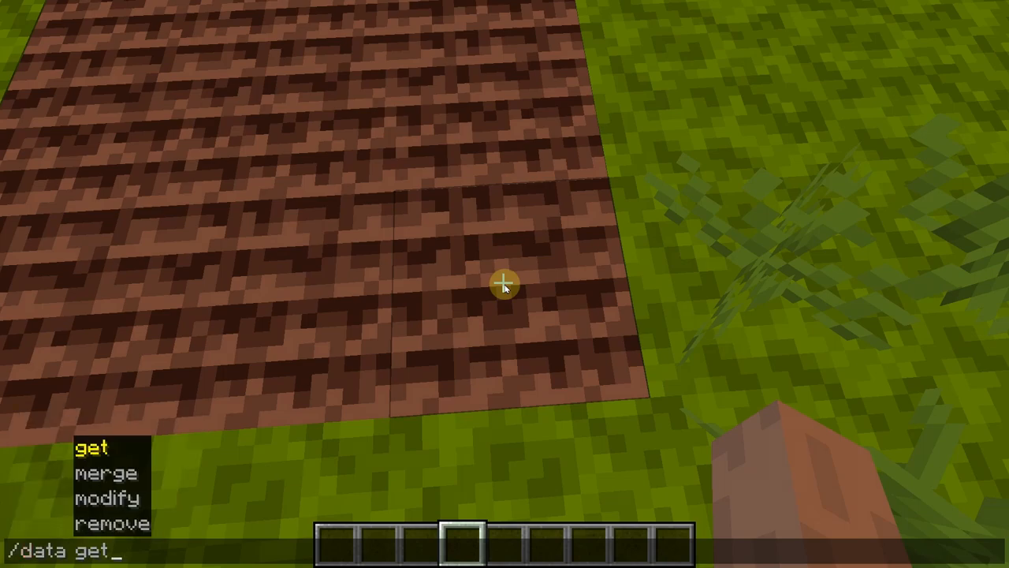
Query the fresh soil block's data, then stock the hotbar with Miscellaneous soil-treatment items
type("block -160")
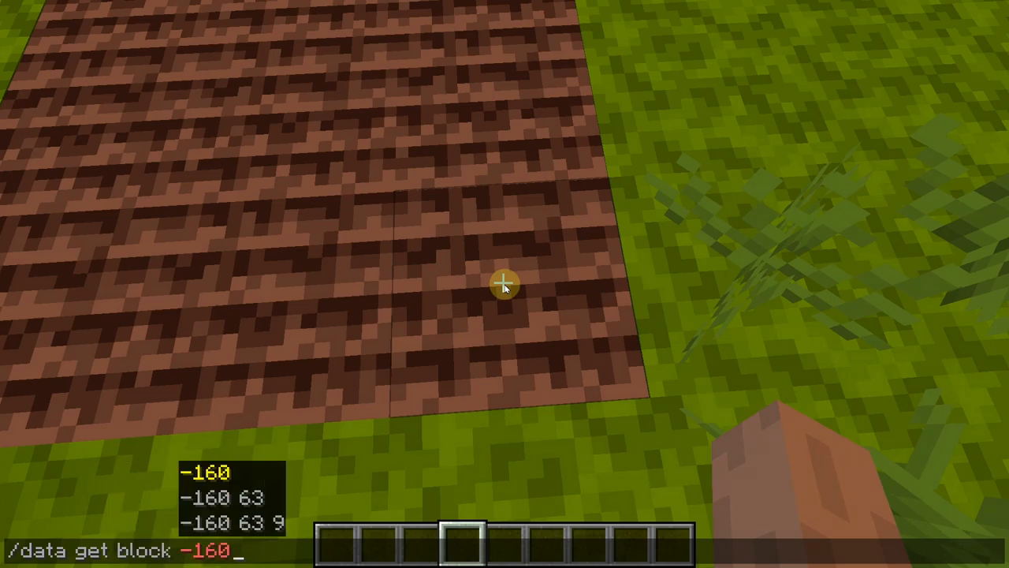
key("e")
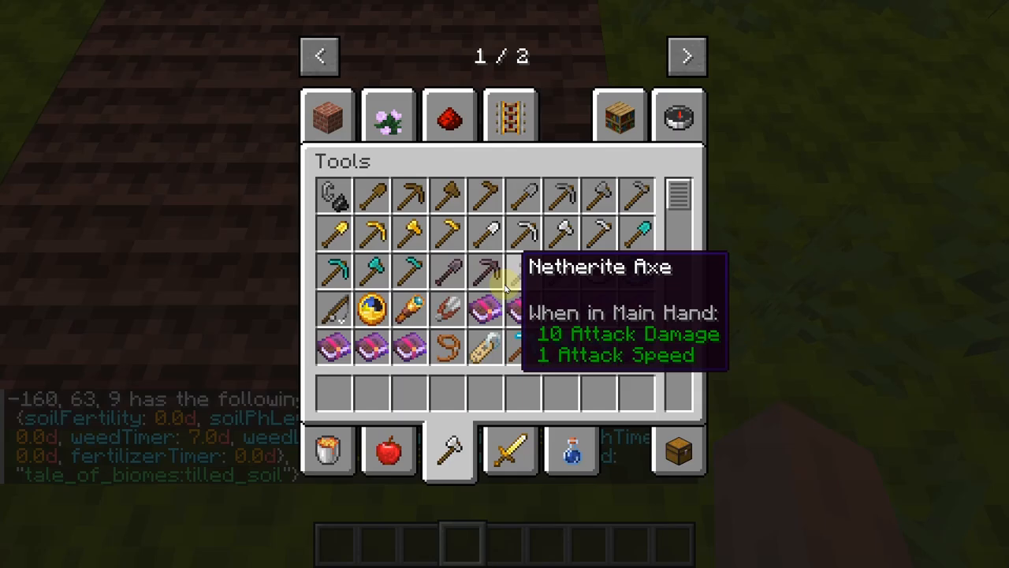
left_click(326, 450)
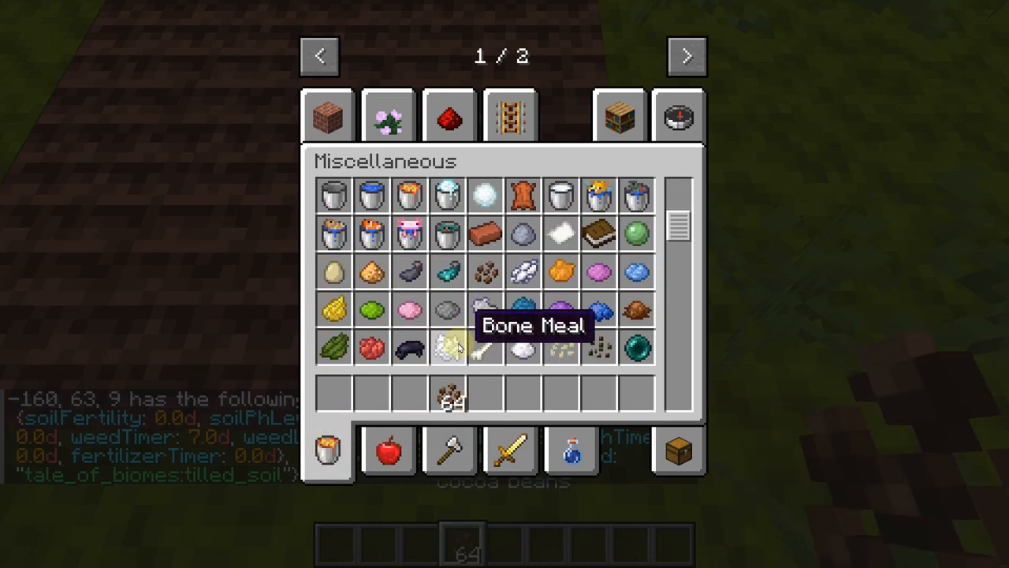
key("Escape")
type("/data get block -160 63 9")
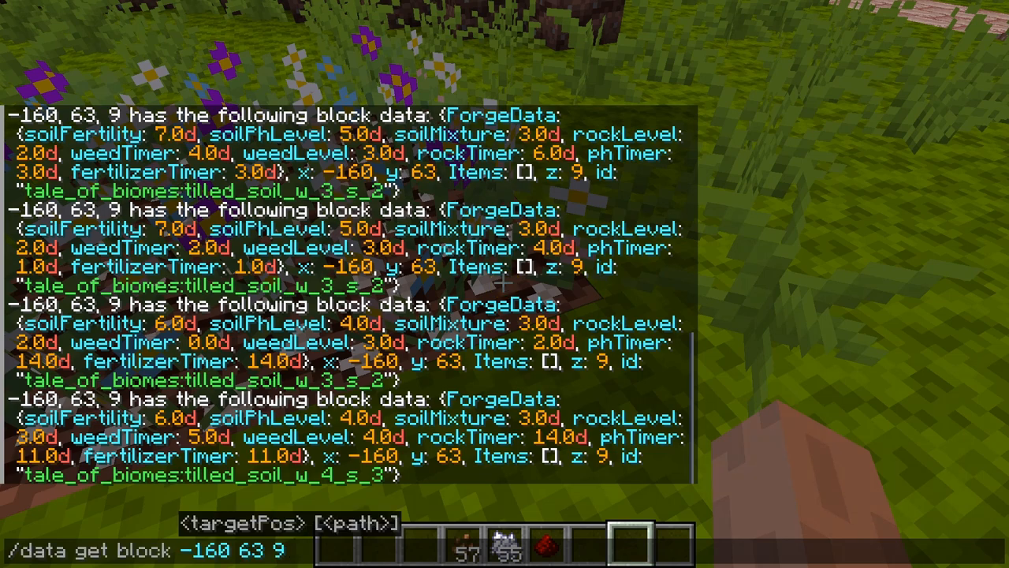
Reapply treatments resetting phTimer and fertilizerTimer to 14.0, then rerun the data query as they count down to 1.0
key("enter")
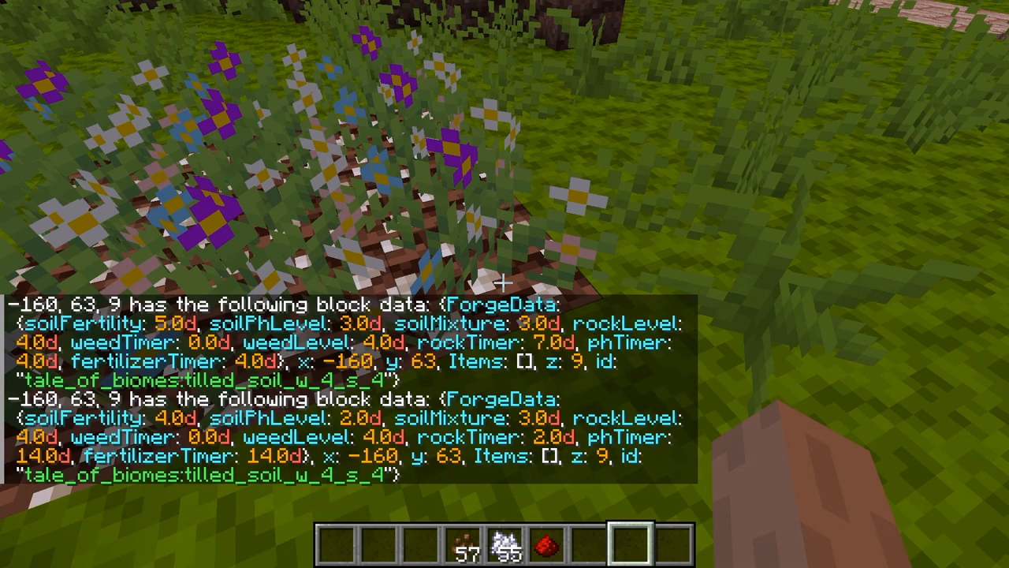
type("/data get block -160 63 9")
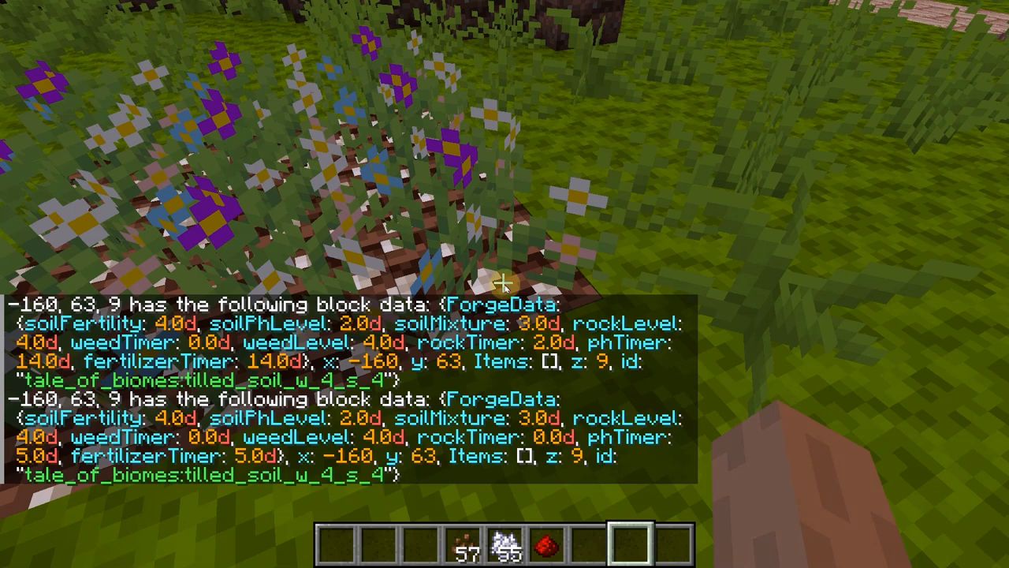
key("Return")
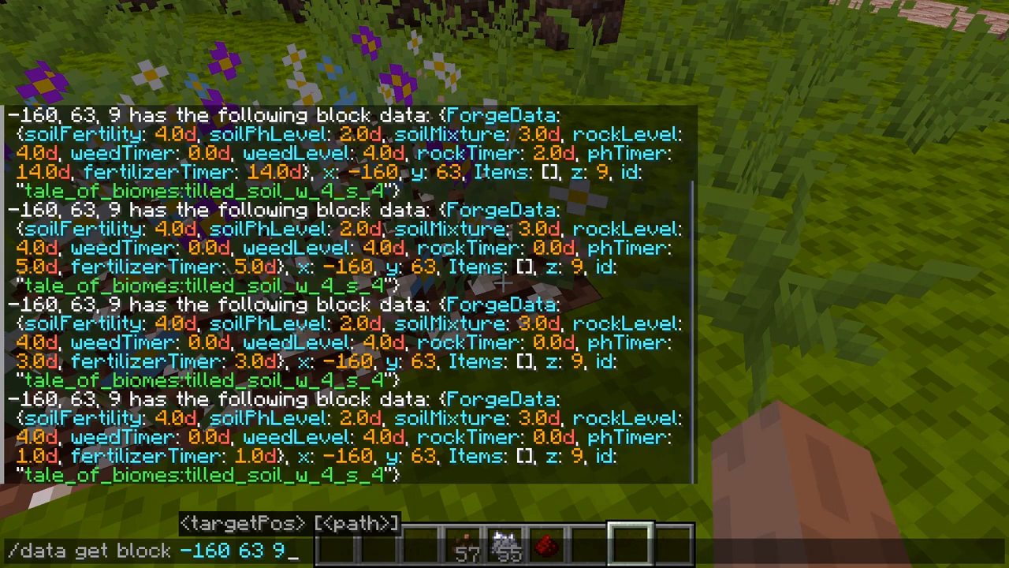
key("F3")
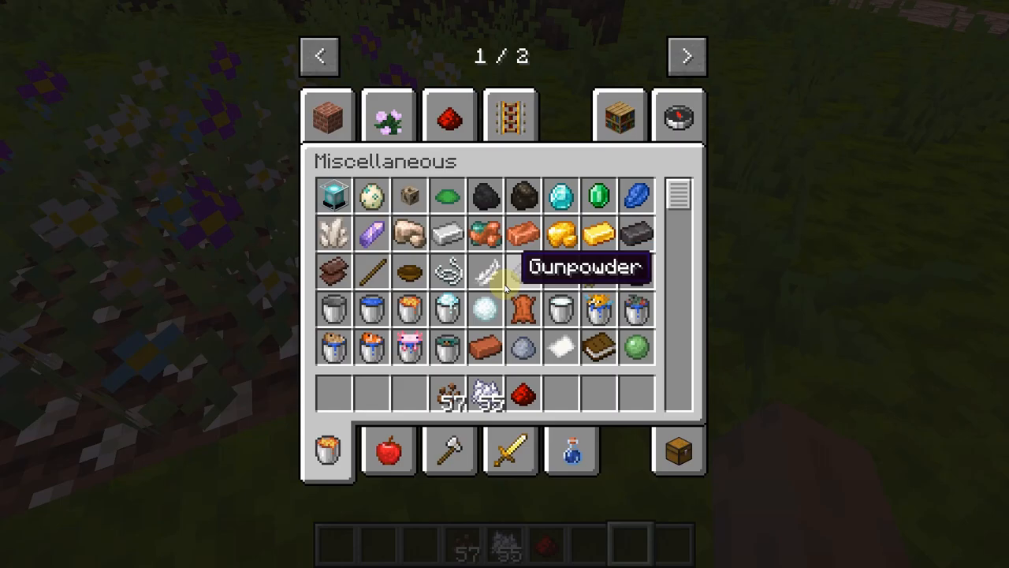
key("Escape")
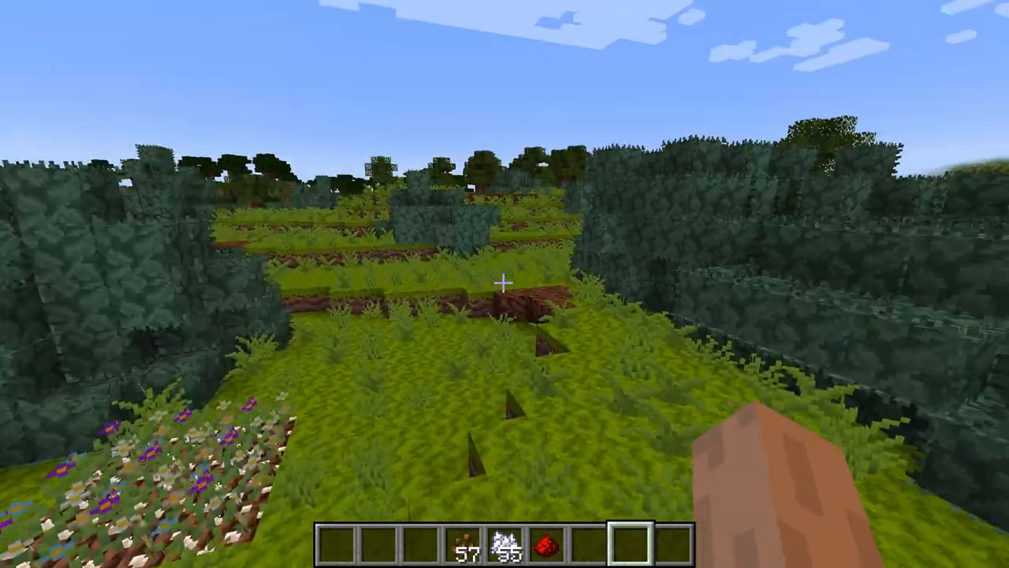